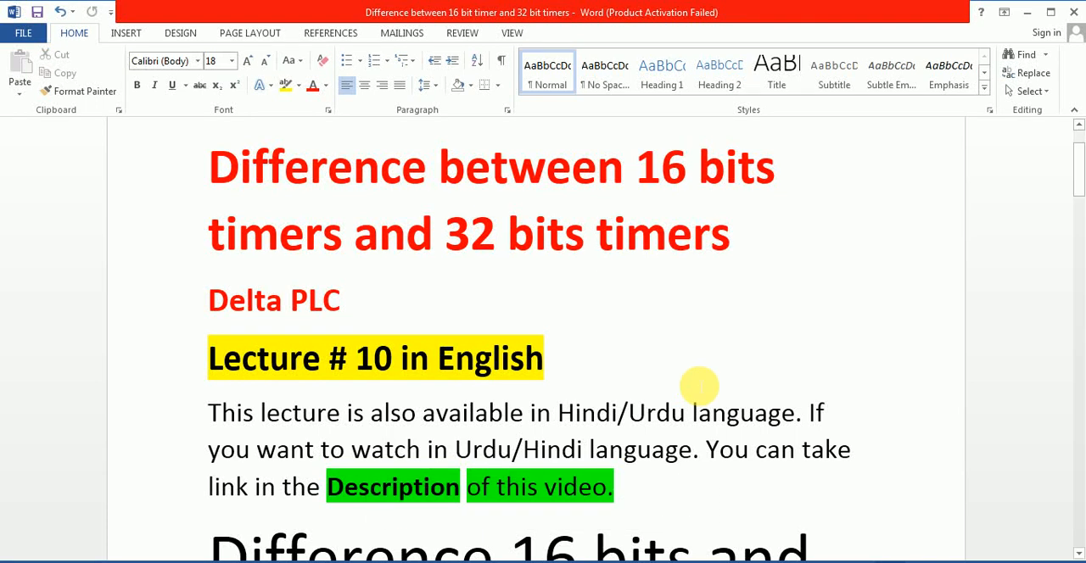
{"action": "mouse_move", "coordinate": [581, 421]}
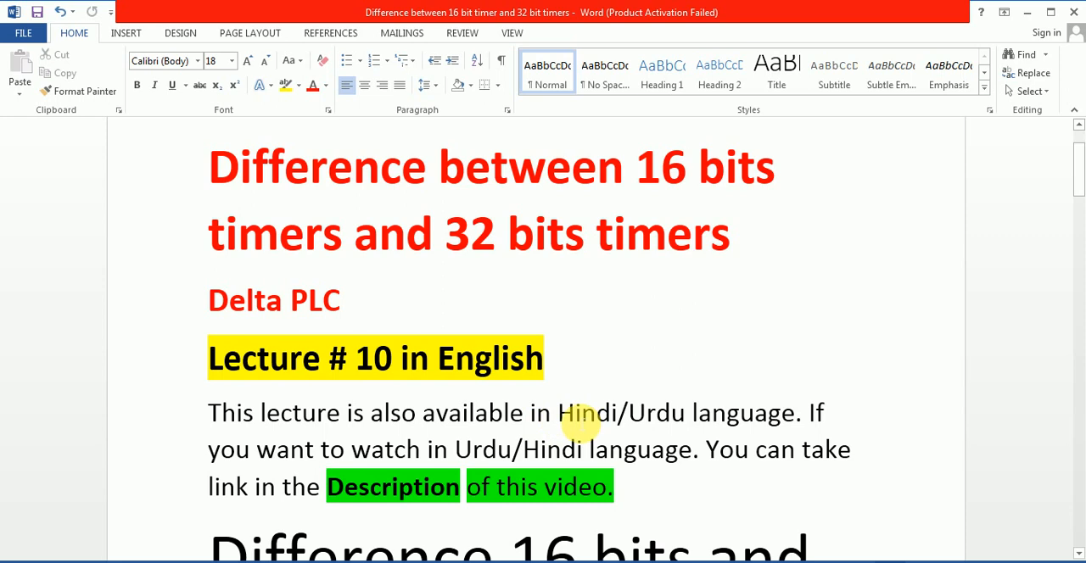
{"action": "mouse_move", "coordinate": [407, 535]}
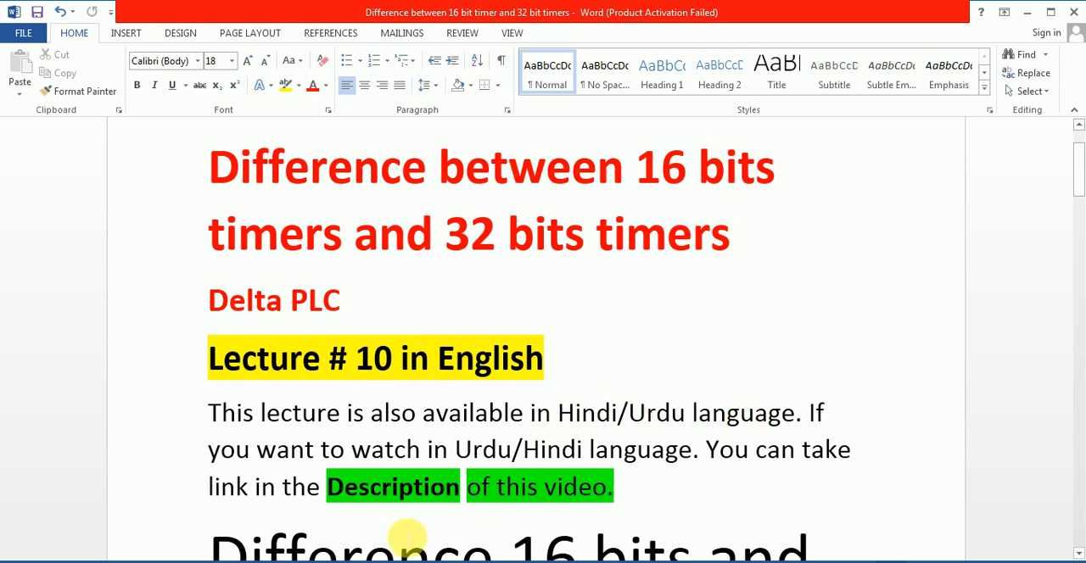
{"action": "mouse_move", "coordinate": [642, 475]}
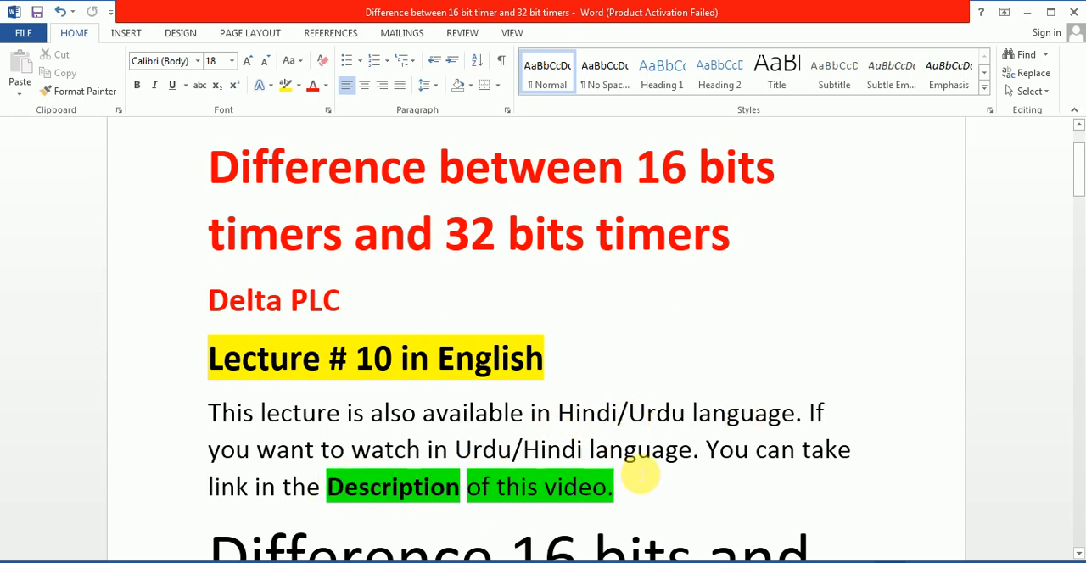
{"action": "mouse_move", "coordinate": [273, 521]}
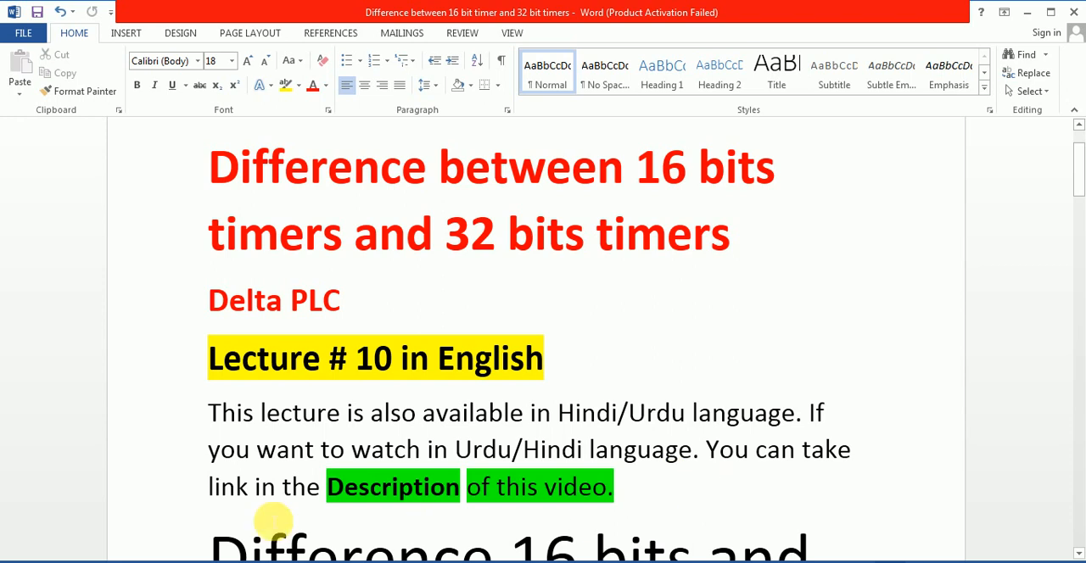
{"action": "mouse_move", "coordinate": [687, 449]}
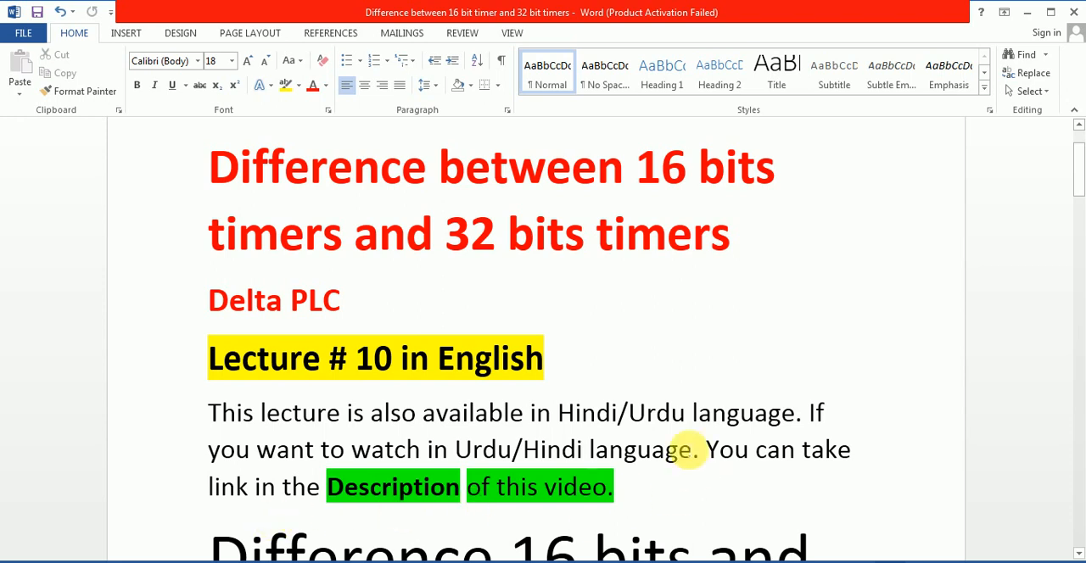
{"action": "mouse_move", "coordinate": [574, 305]}
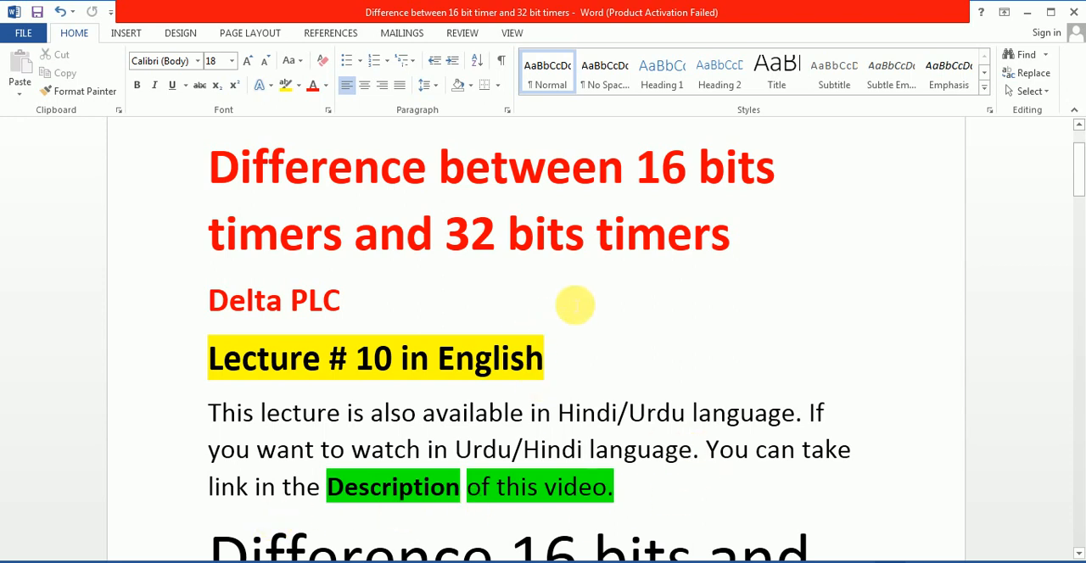
{"action": "mouse_move", "coordinate": [464, 265]}
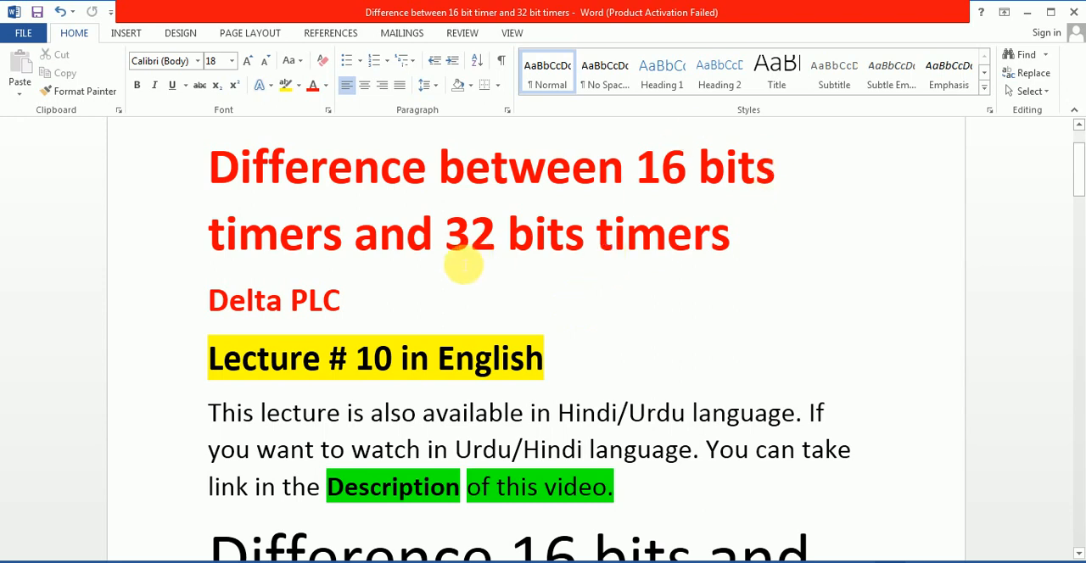
{"action": "mouse_move", "coordinate": [497, 285]}
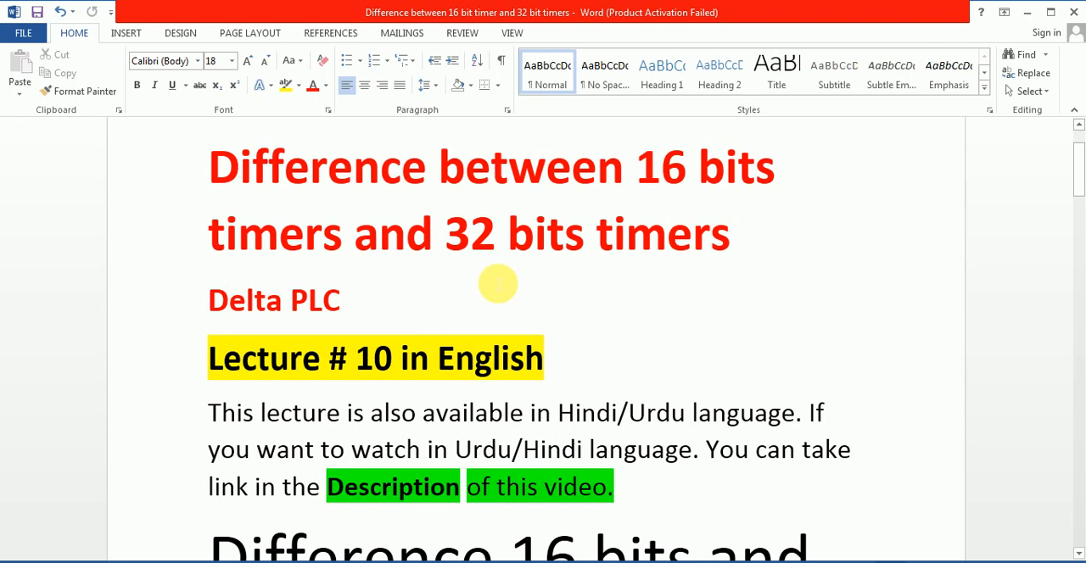
{"action": "mouse_move", "coordinate": [732, 263]}
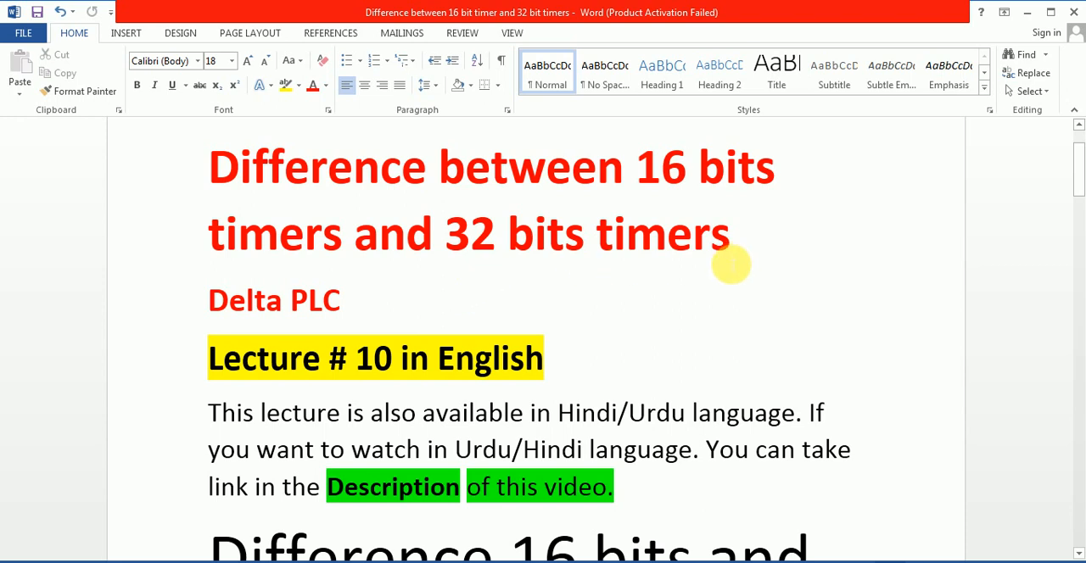
{"action": "mouse_move", "coordinate": [571, 297]}
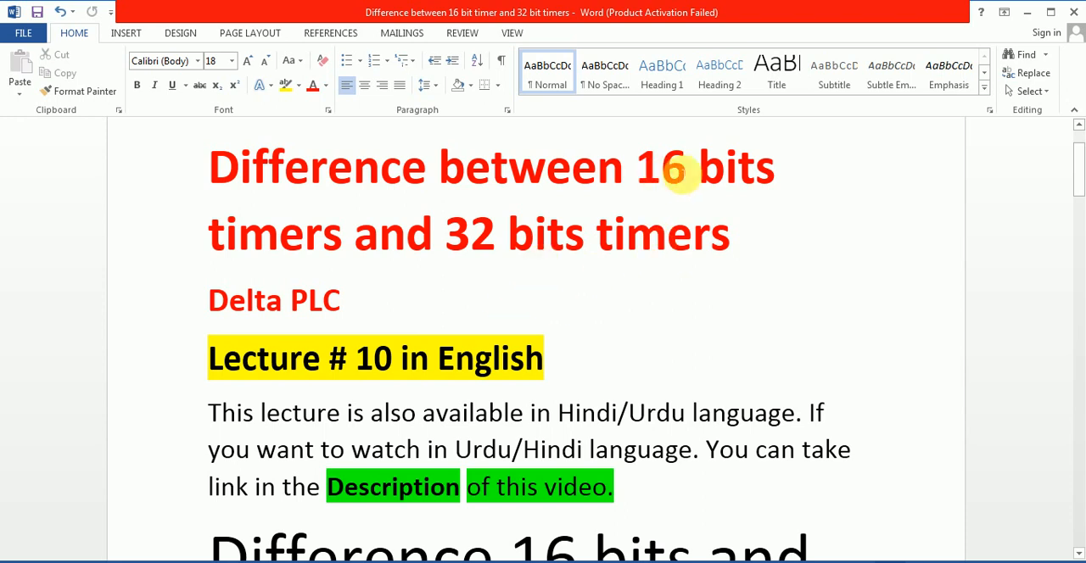
{"action": "mouse_move", "coordinate": [649, 250]}
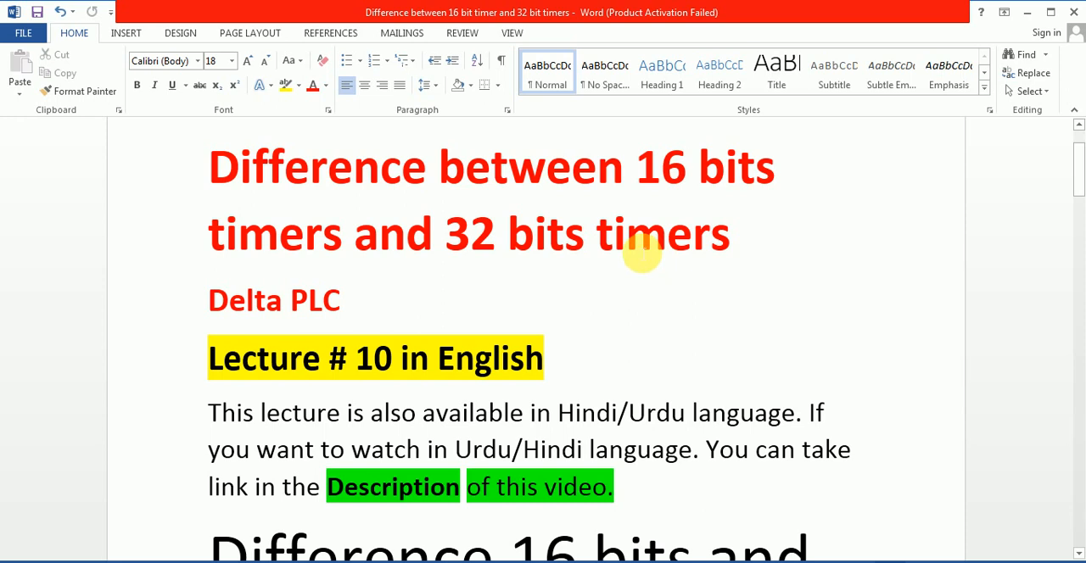
{"action": "mouse_move", "coordinate": [490, 281]}
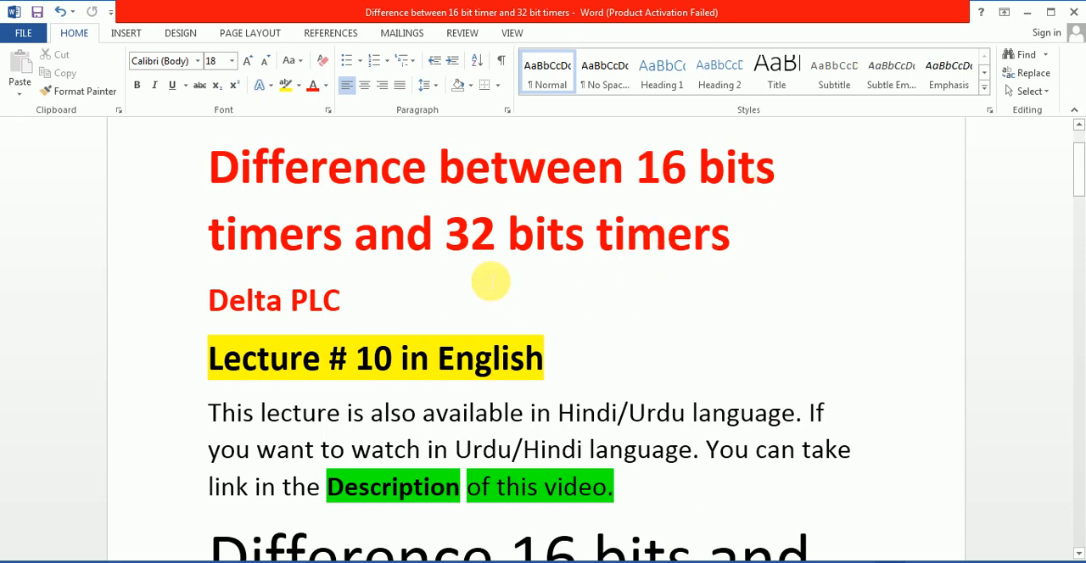
{"action": "mouse_move", "coordinate": [458, 246]}
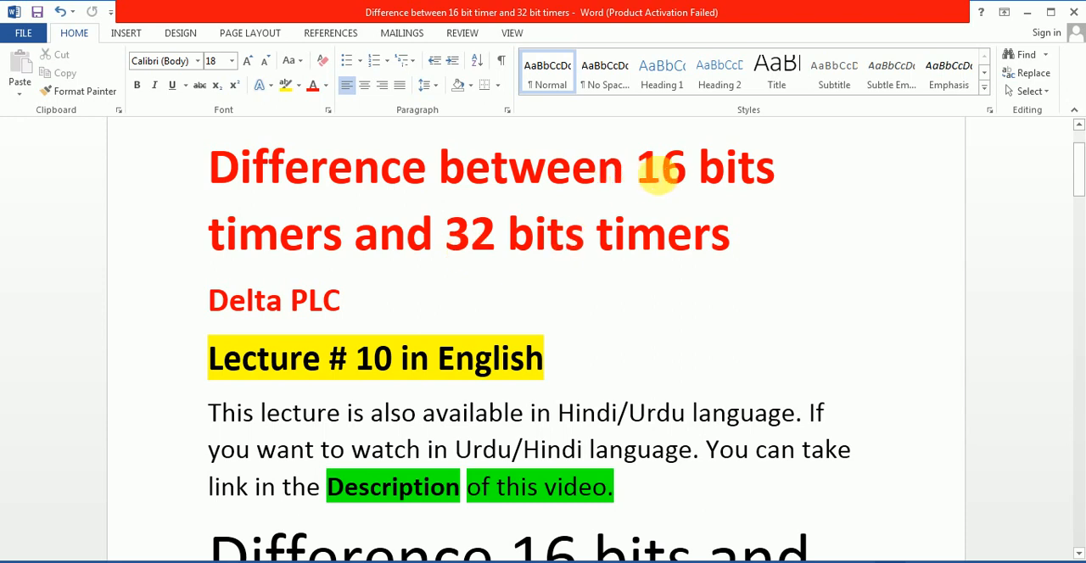
{"action": "mouse_move", "coordinate": [297, 309]}
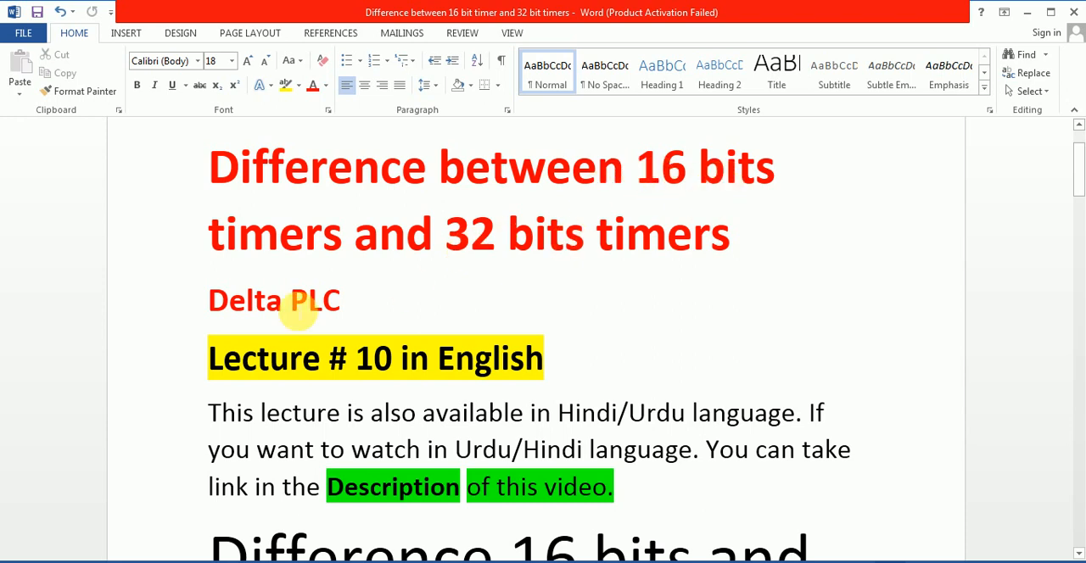
Scroll the Word notes down to the bold 'time delay Range' statement about 16/32-bit timers
{"action": "scroll", "scroll_direction": "down", "scroll_amount": 3}
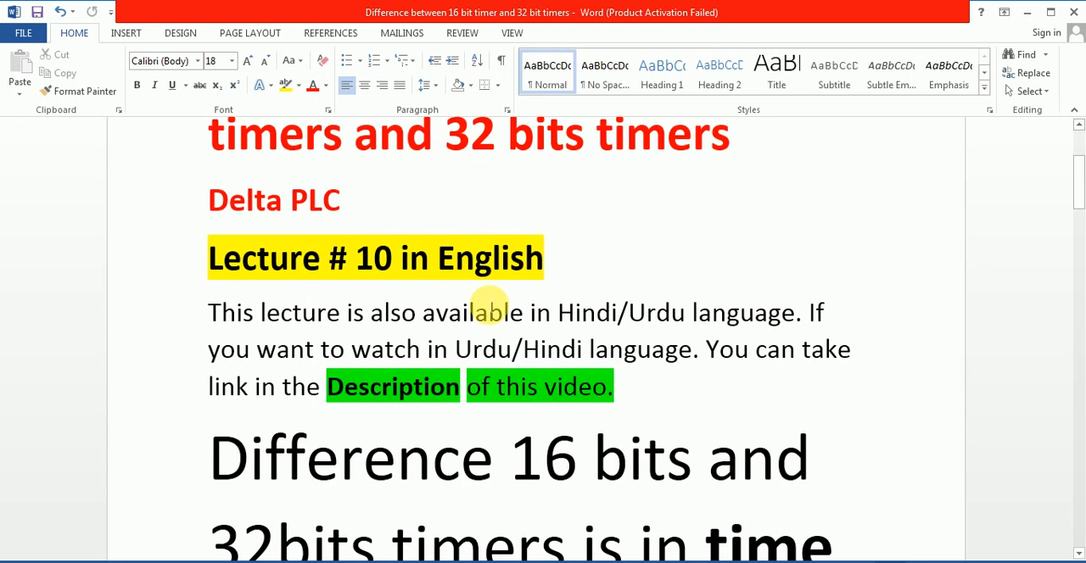
{"action": "mouse_move", "coordinate": [386, 288]}
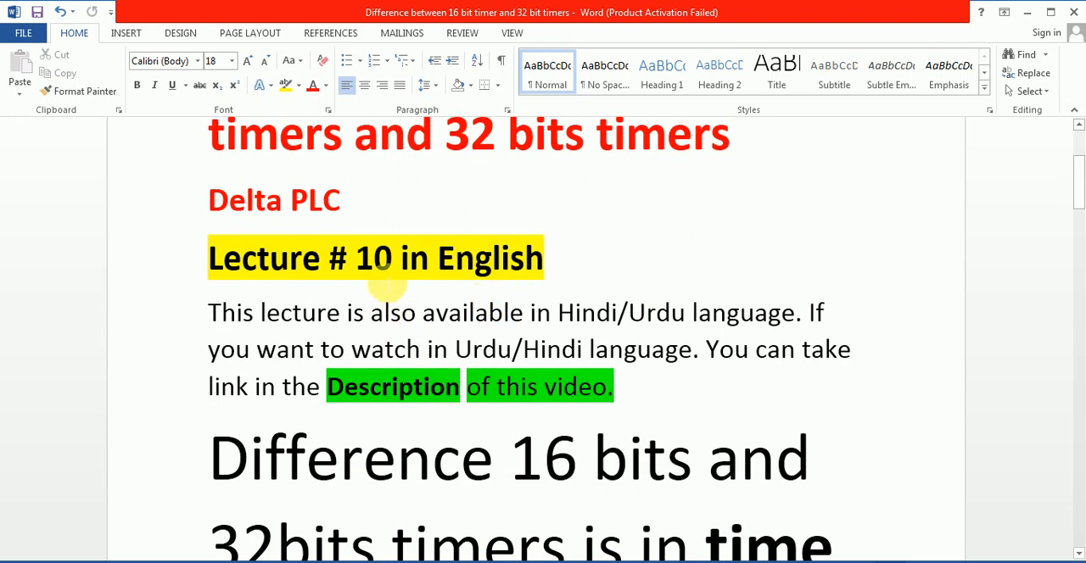
{"action": "scroll", "scroll_direction": "down", "scroll_amount": 3}
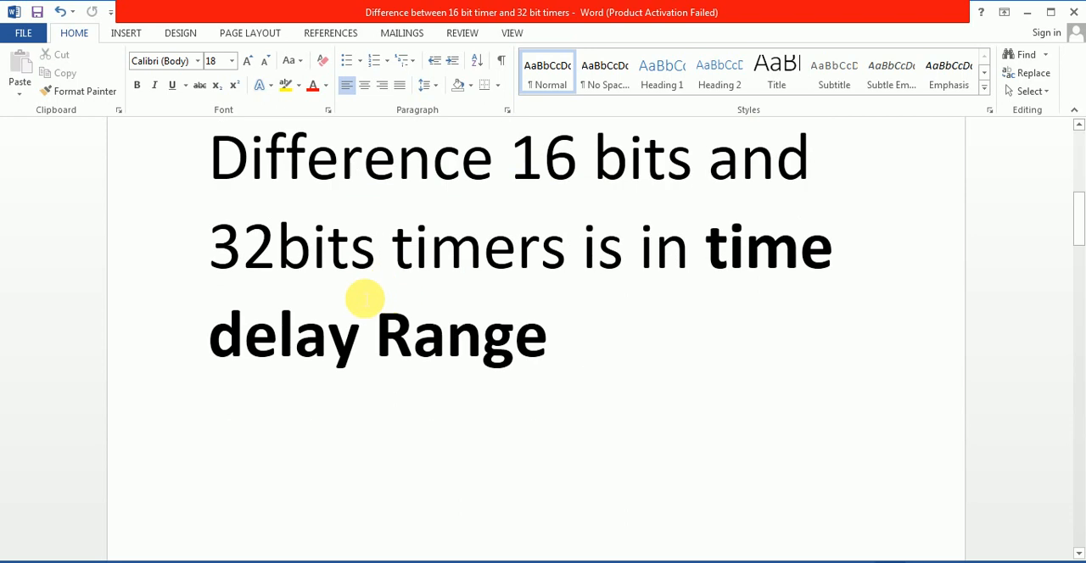
{"action": "mouse_move", "coordinate": [676, 181]}
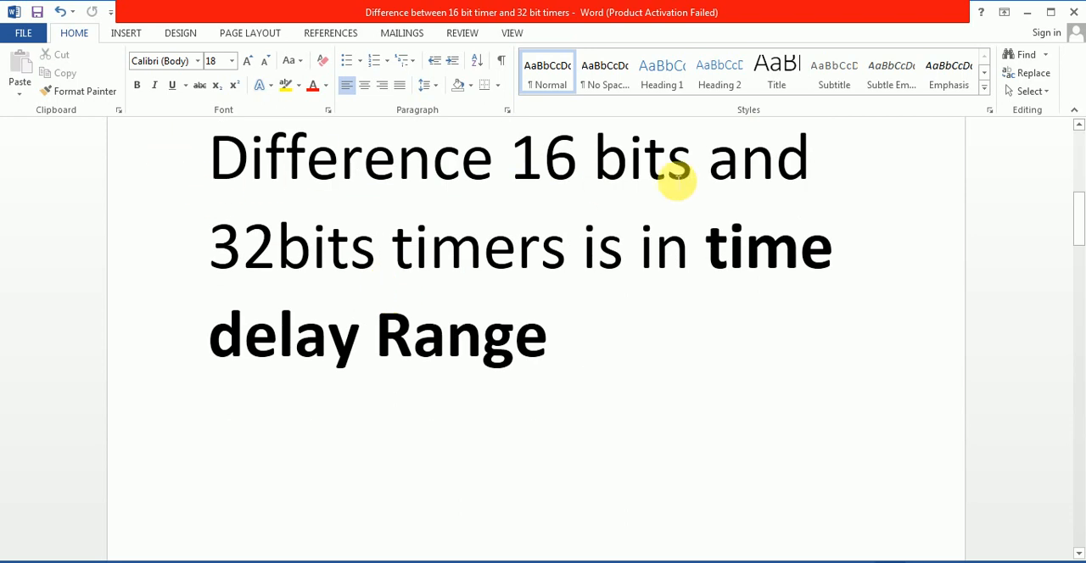
{"action": "mouse_move", "coordinate": [260, 290]}
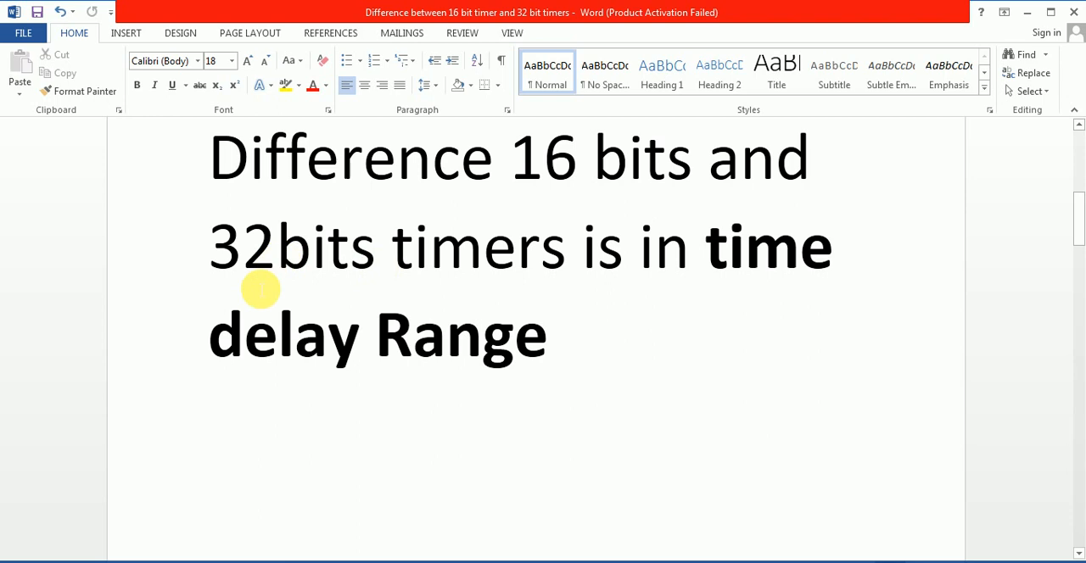
{"action": "mouse_move", "coordinate": [628, 357]}
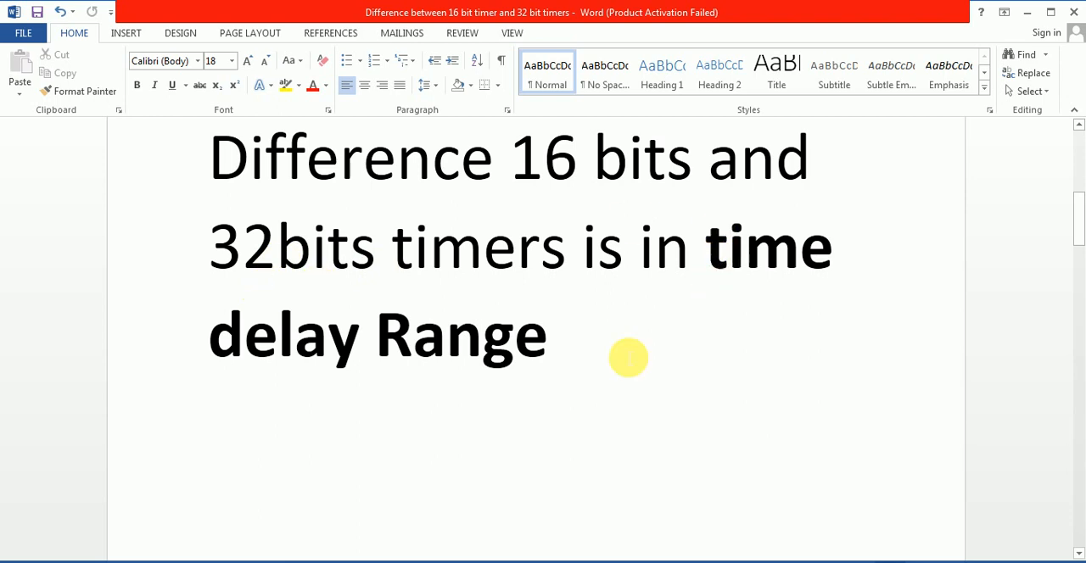
{"action": "mouse_move", "coordinate": [713, 246]}
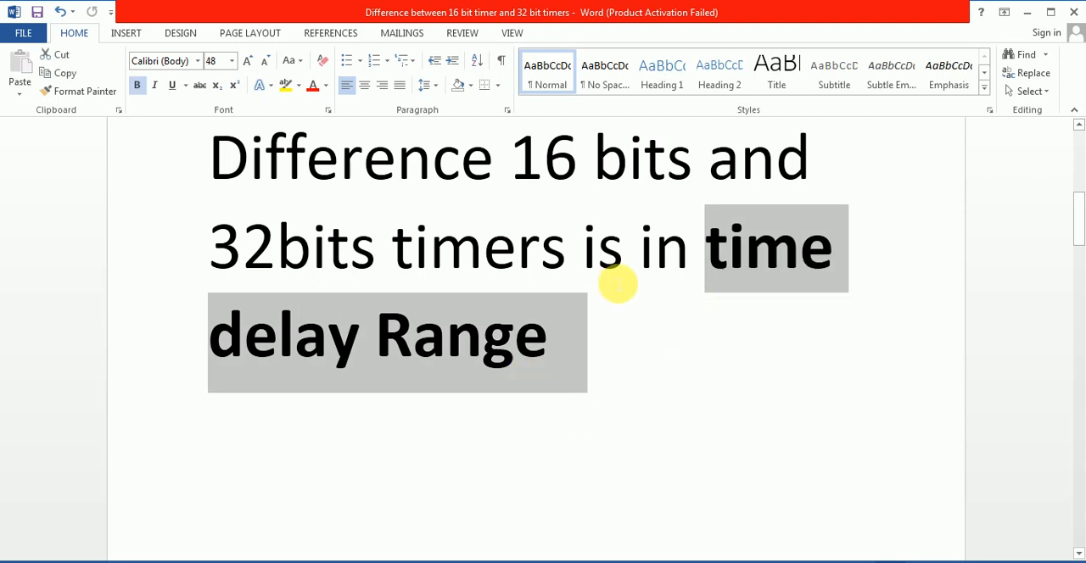
{"action": "mouse_move", "coordinate": [357, 394]}
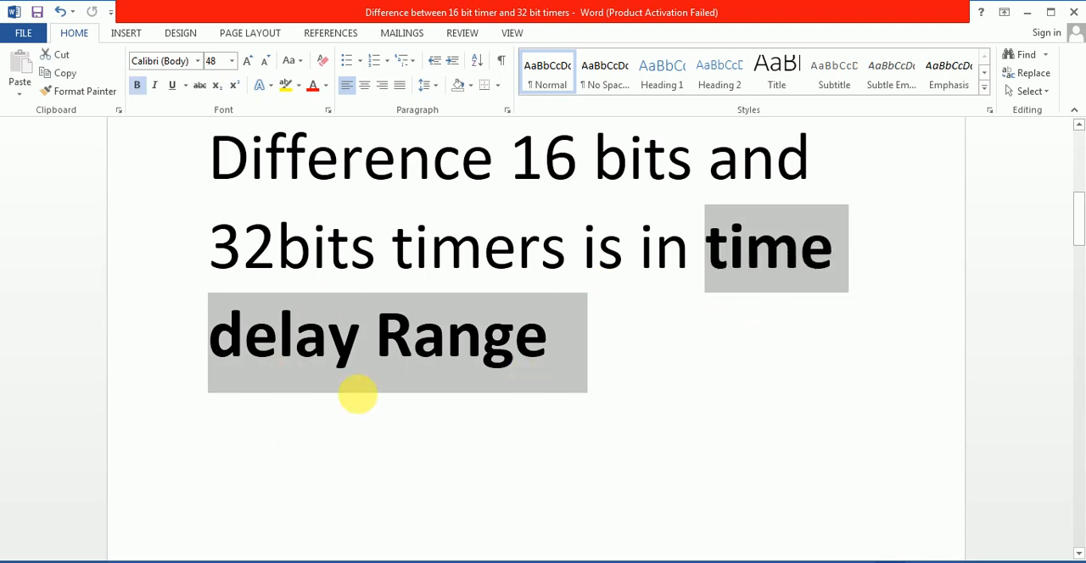
{"action": "mouse_move", "coordinate": [600, 347]}
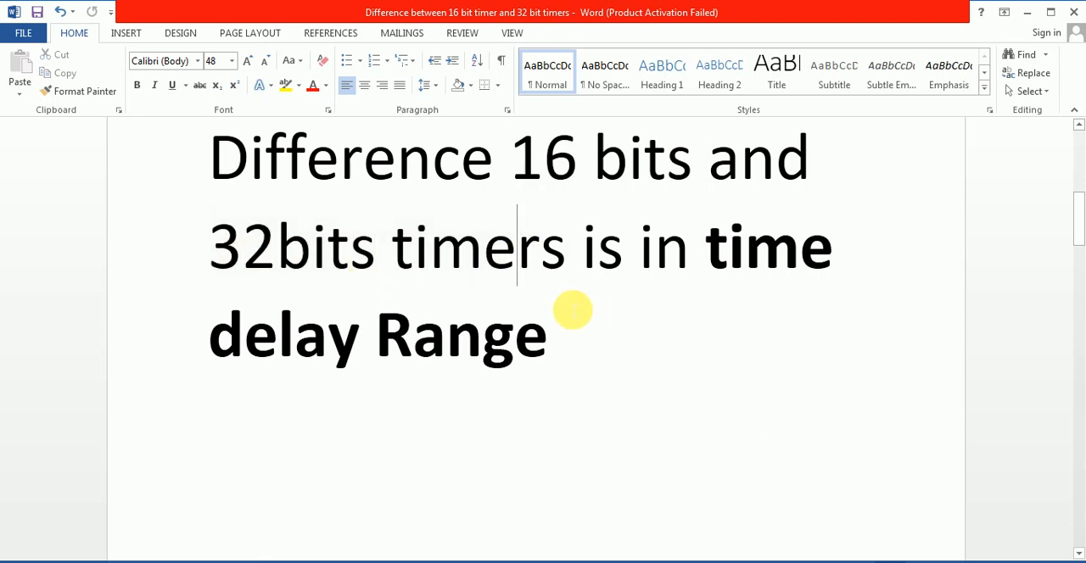
{"action": "mouse_move", "coordinate": [534, 227]}
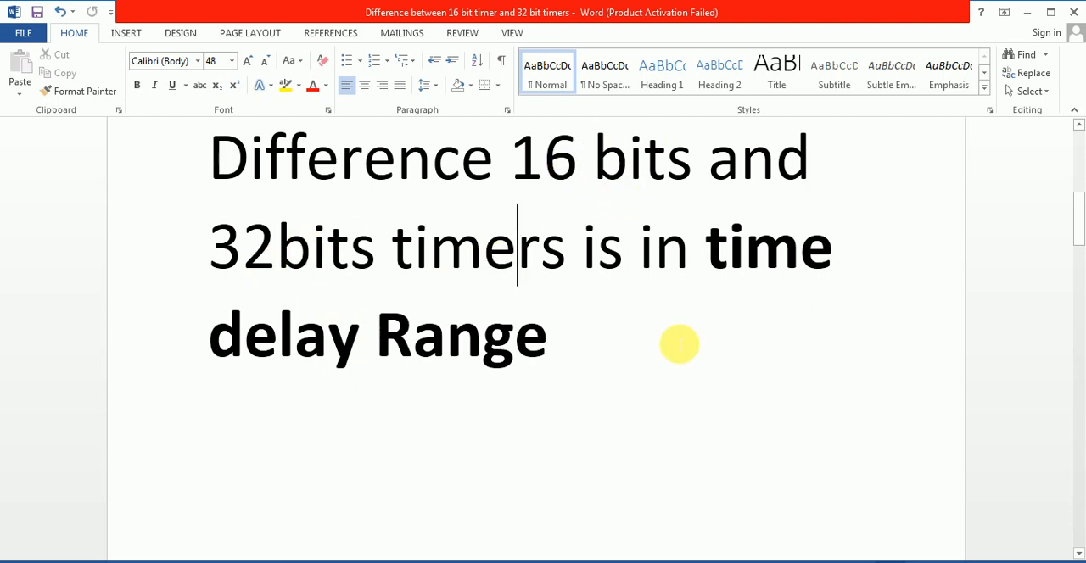
{"action": "scroll", "scroll_direction": "down", "scroll_amount": 3}
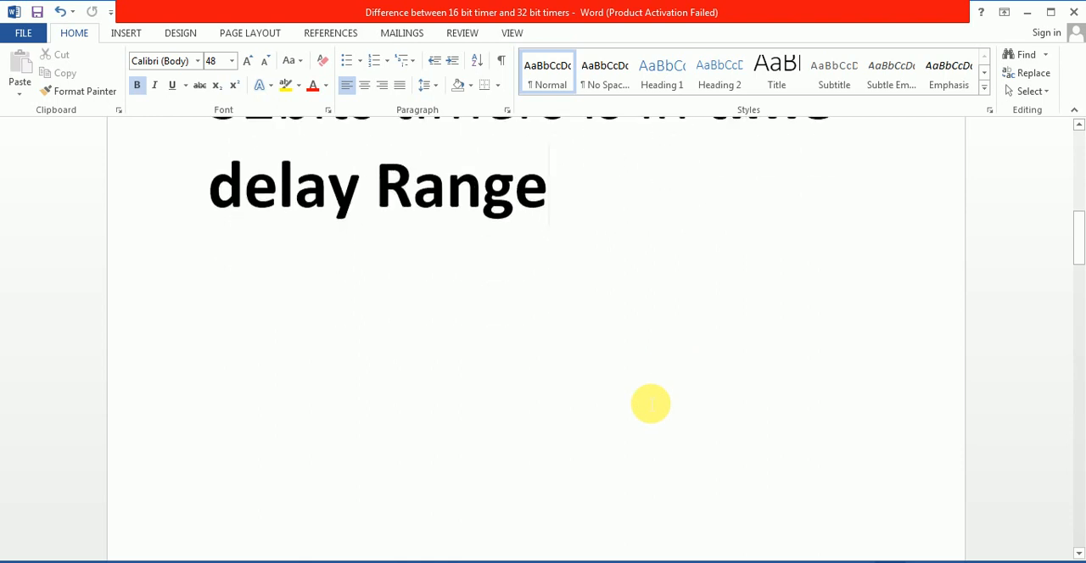
{"action": "scroll", "scroll_direction": "down", "scroll_amount": 3}
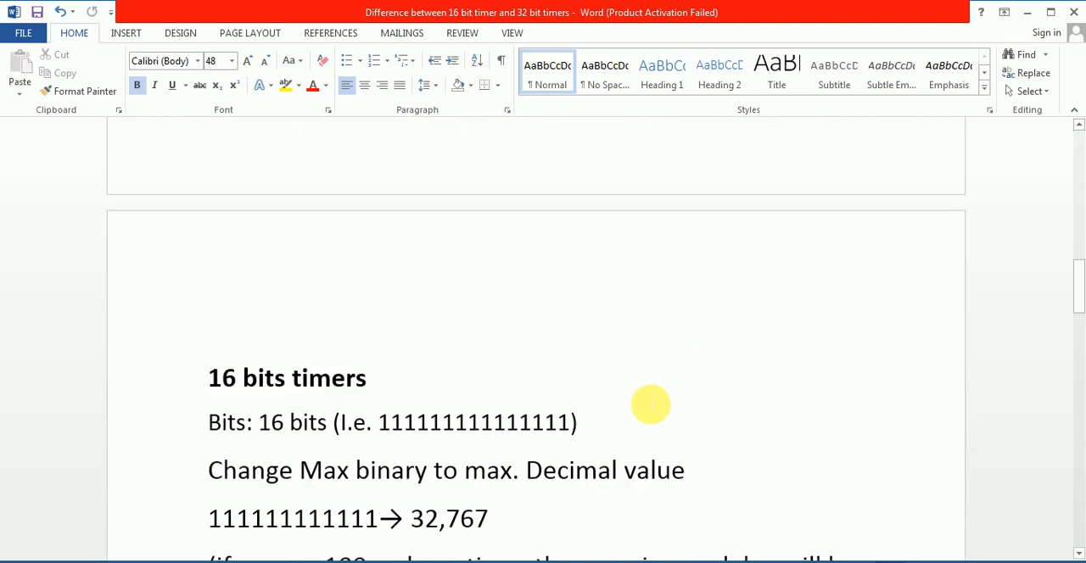
{"action": "scroll", "scroll_direction": "down", "scroll_amount": 3}
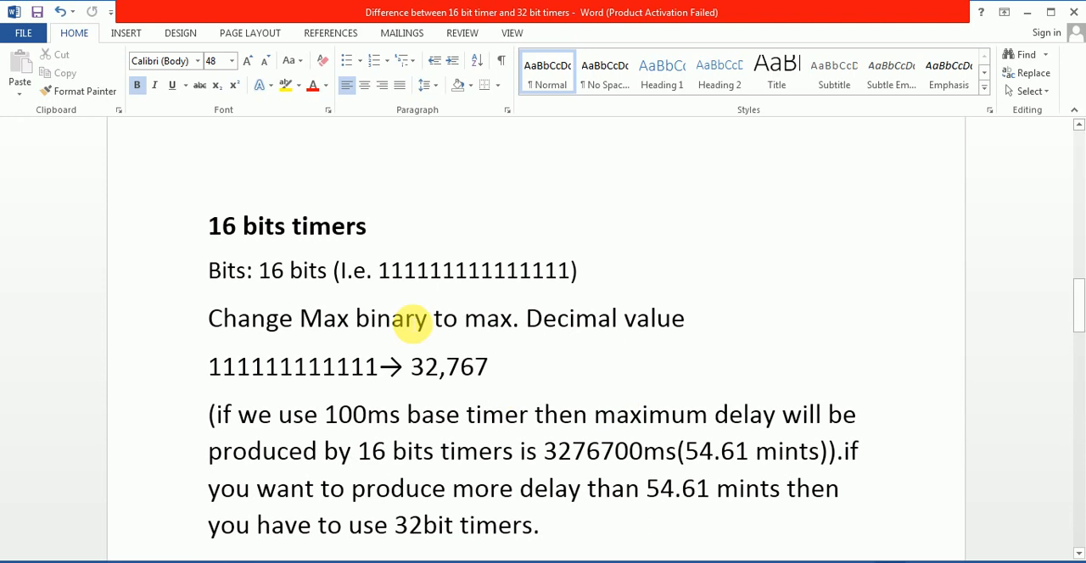
{"action": "mouse_move", "coordinate": [379, 235]}
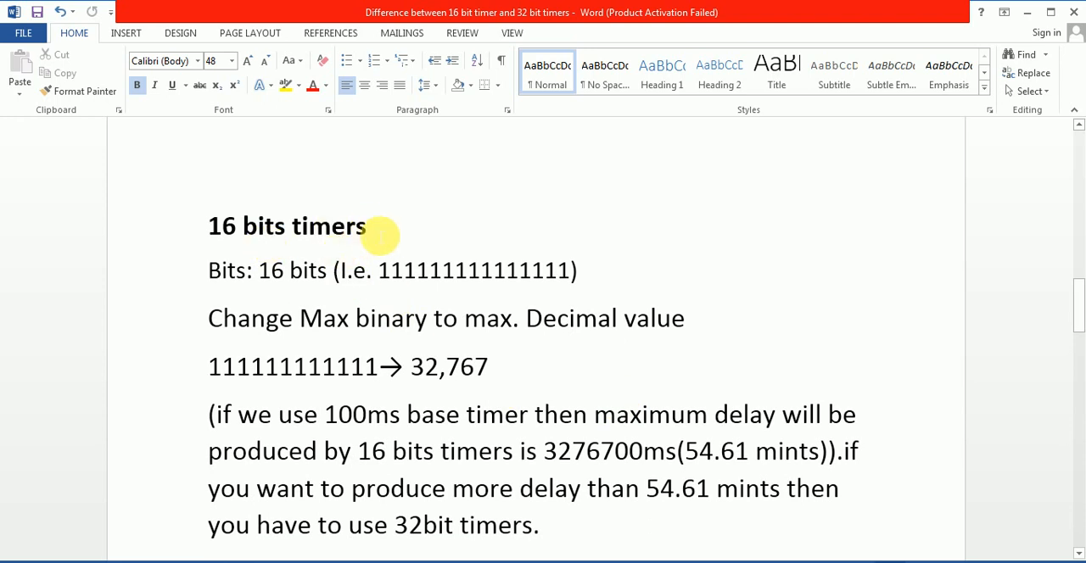
{"action": "mouse_move", "coordinate": [270, 245]}
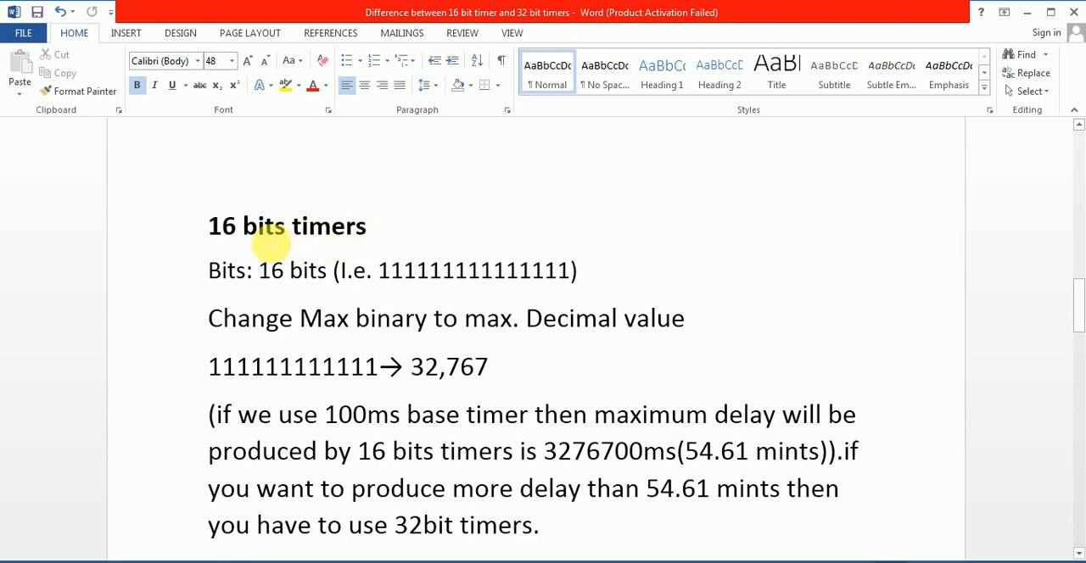
{"action": "mouse_move", "coordinate": [339, 270]}
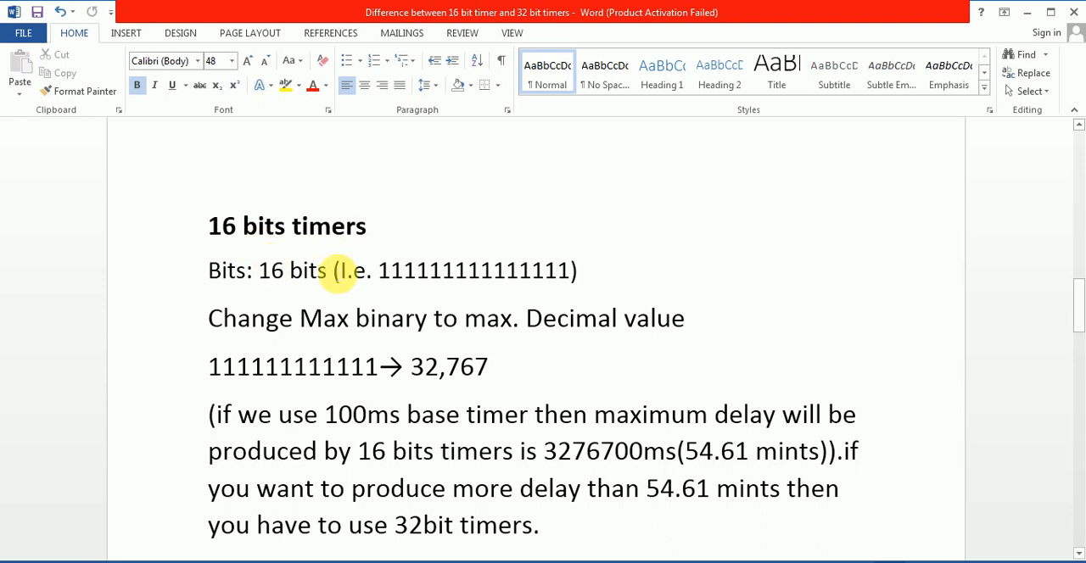
{"action": "mouse_move", "coordinate": [552, 281]}
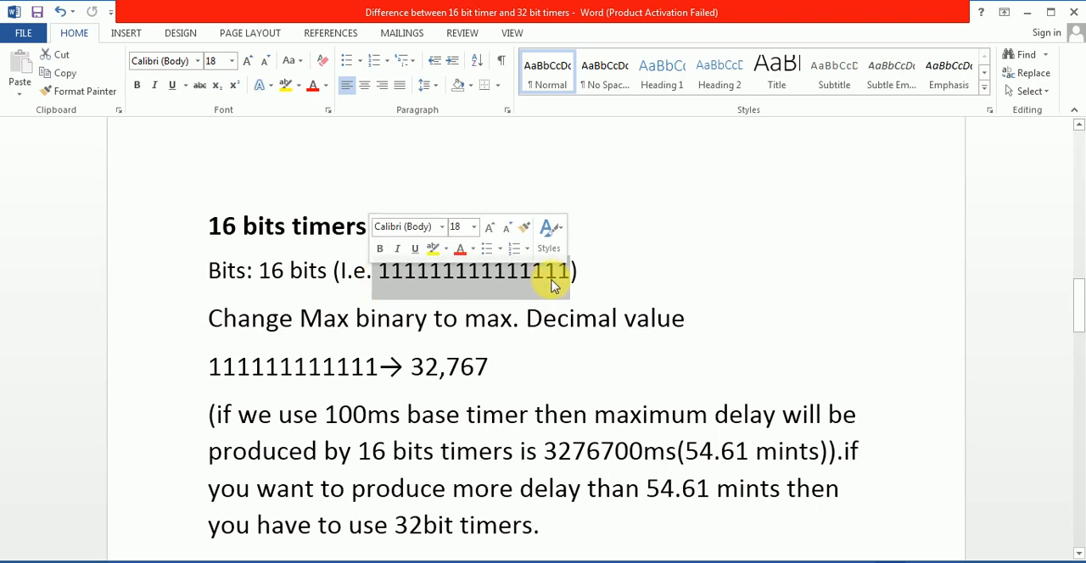
{"action": "mouse_move", "coordinate": [560, 279]}
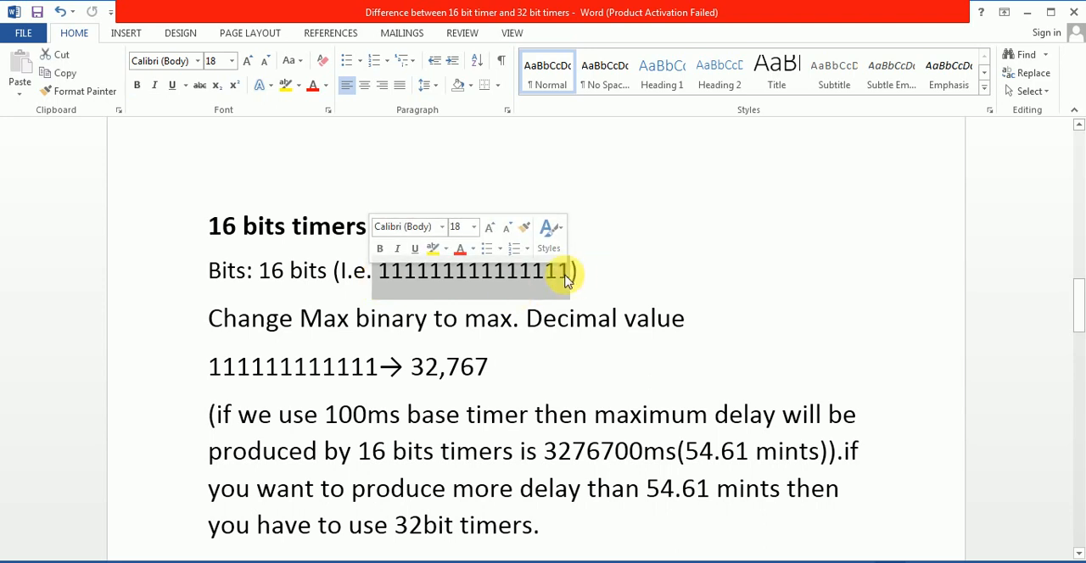
{"action": "mouse_move", "coordinate": [555, 346]}
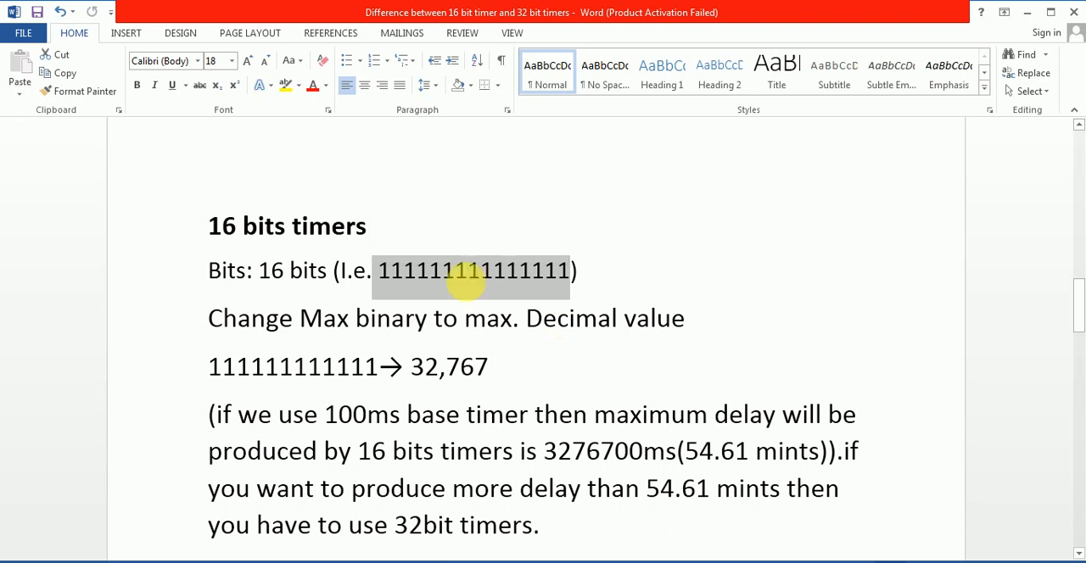
{"action": "mouse_move", "coordinate": [569, 280]}
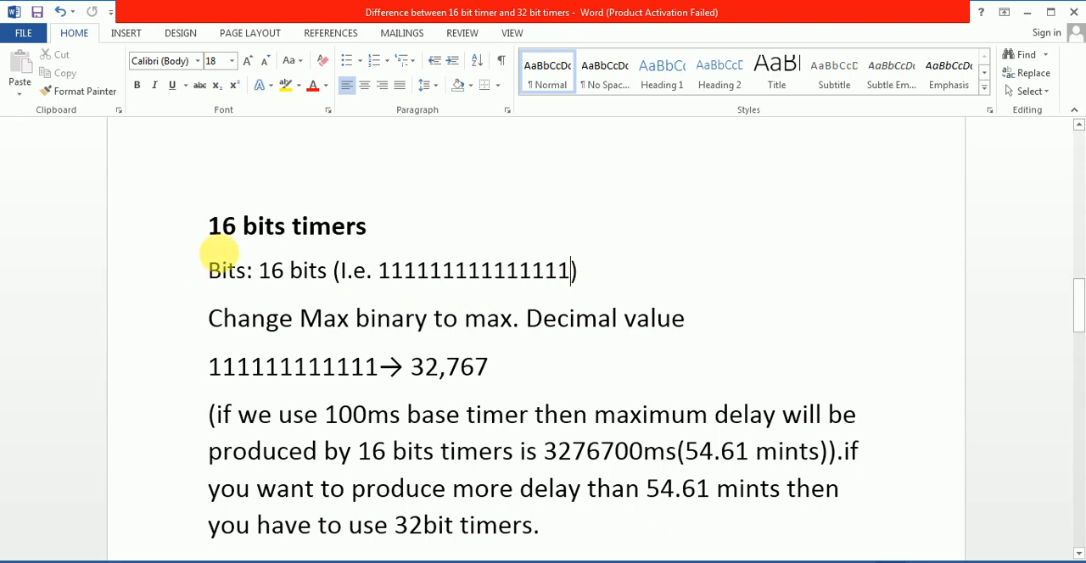
{"action": "mouse_move", "coordinate": [387, 282]}
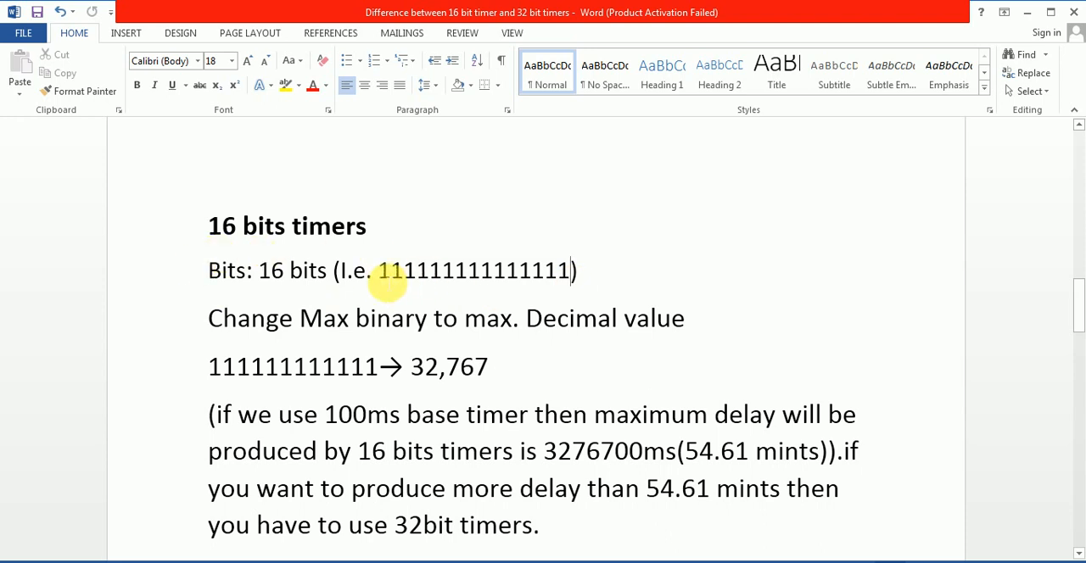
{"action": "mouse_move", "coordinate": [547, 280]}
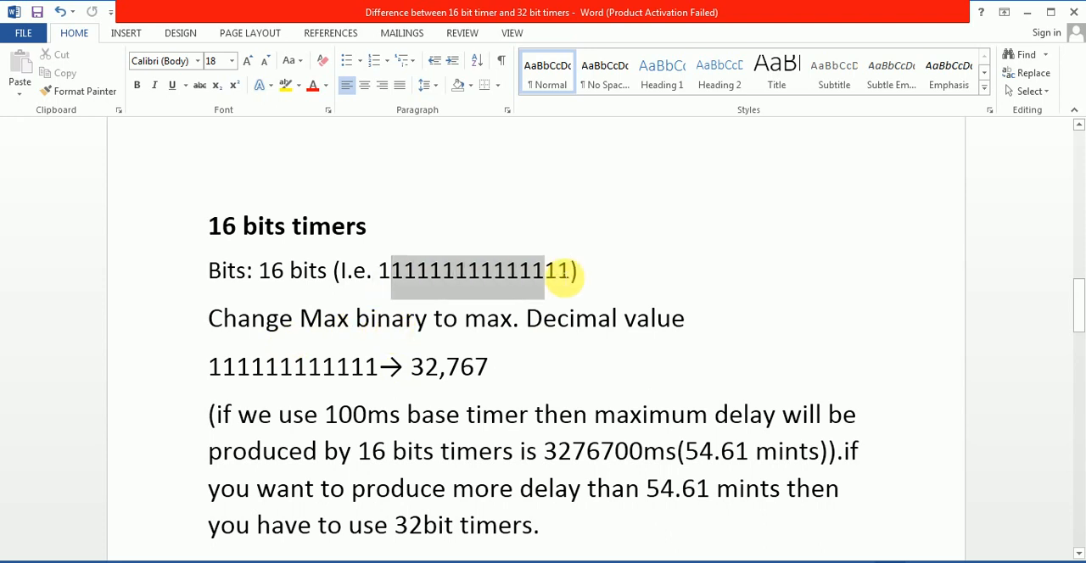
{"action": "mouse_move", "coordinate": [675, 343]}
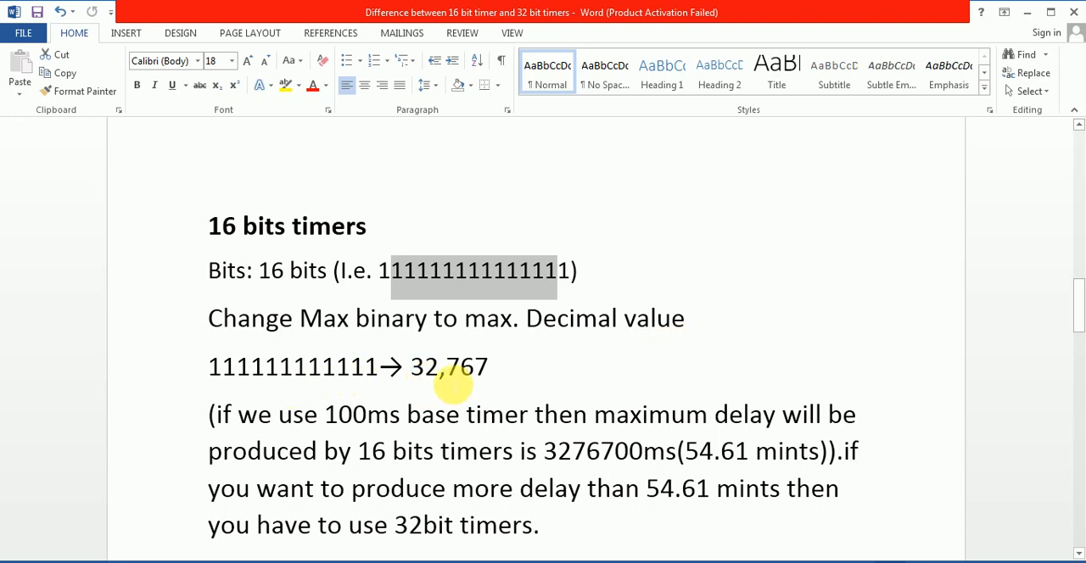
{"action": "mouse_move", "coordinate": [500, 375]}
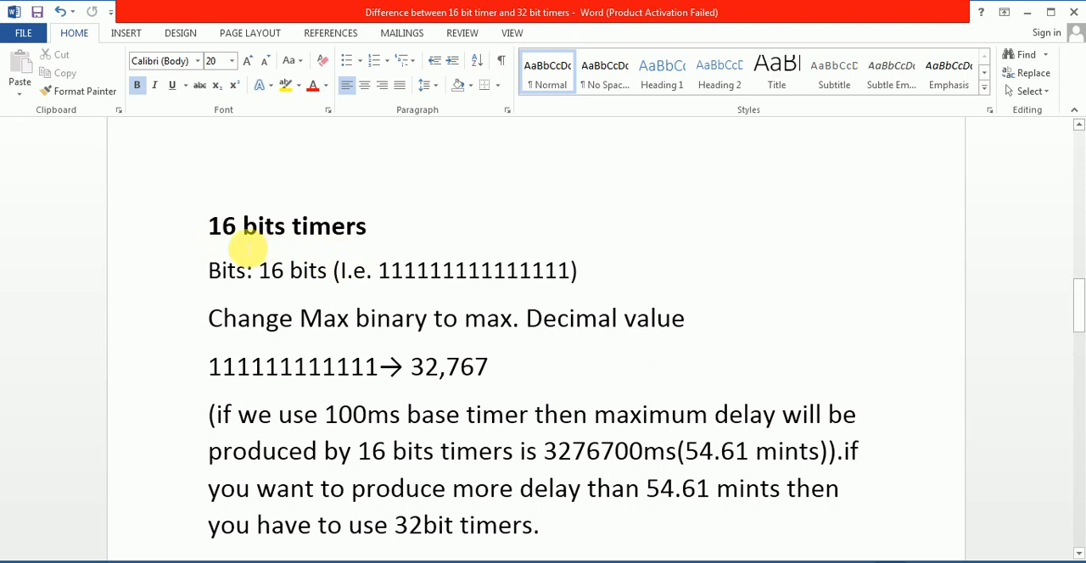
{"action": "mouse_move", "coordinate": [393, 365]}
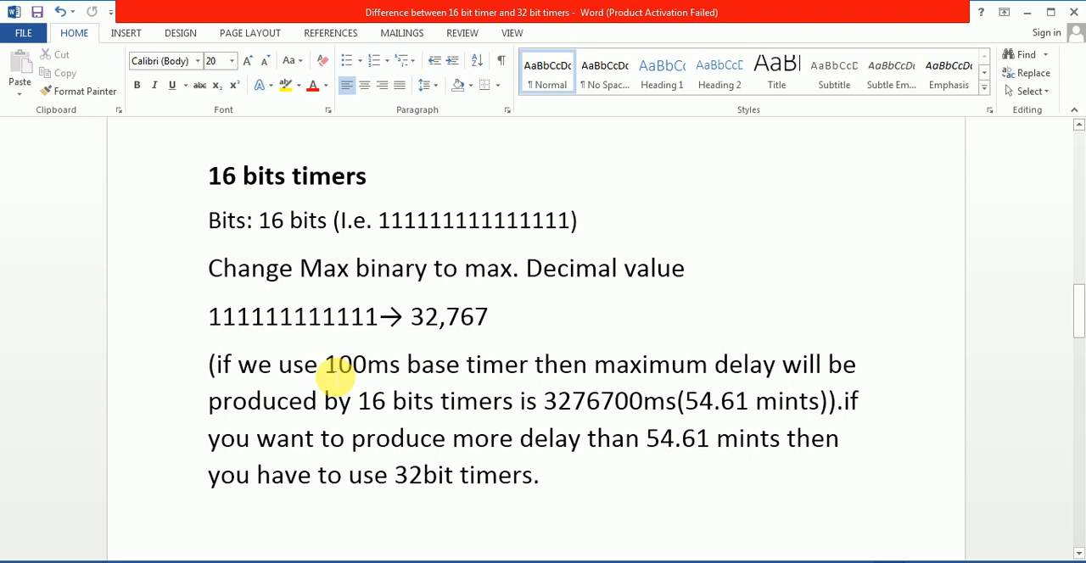
{"action": "left_click", "coordinate": [491, 316]}
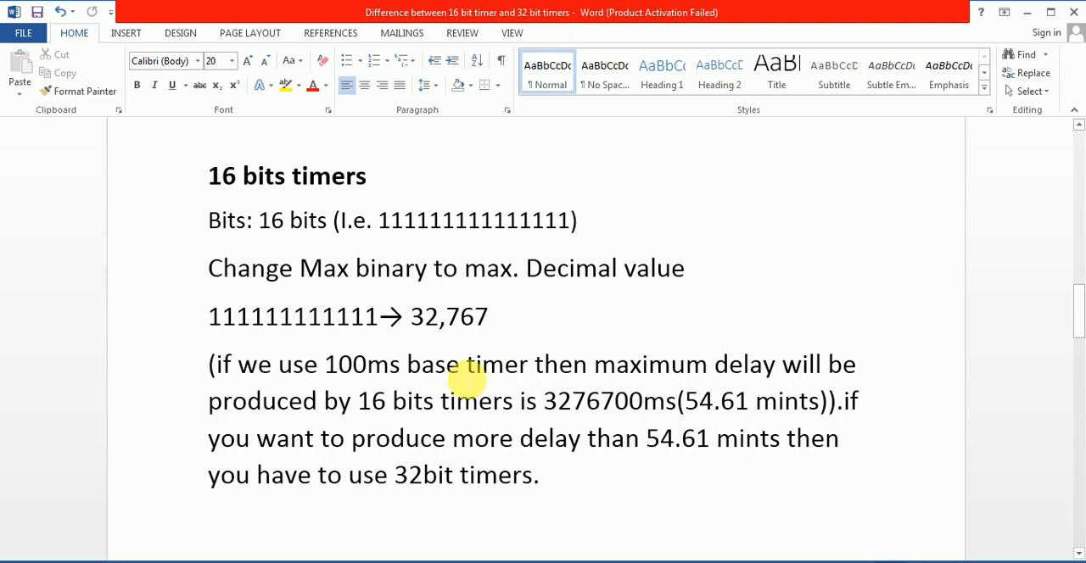
{"action": "left_click", "coordinate": [488, 316]}
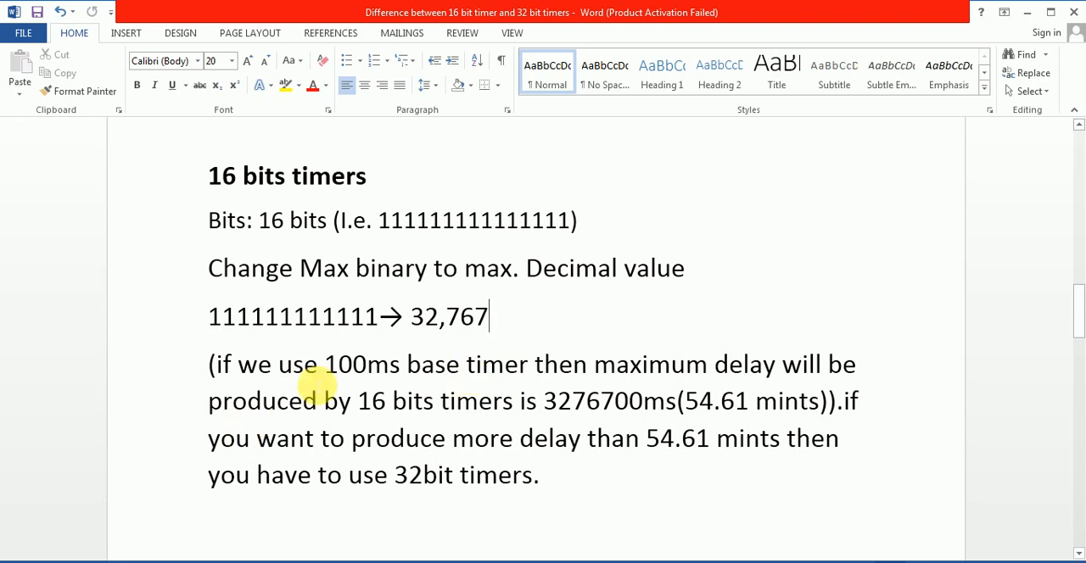
{"action": "mouse_move", "coordinate": [382, 375]}
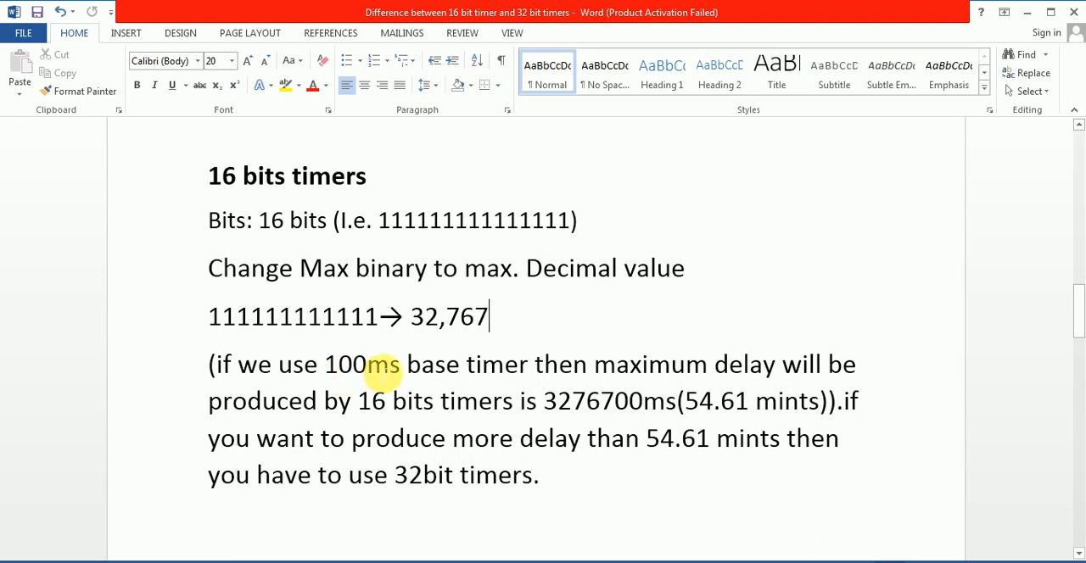
{"action": "double_click", "coordinate": [344, 364]}
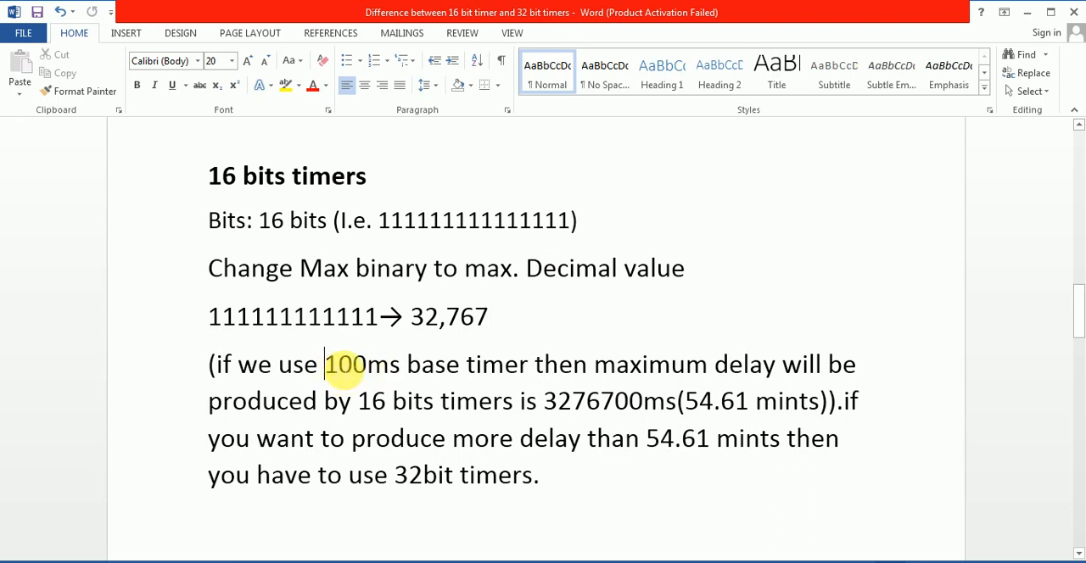
{"action": "double_click", "coordinate": [362, 364]}
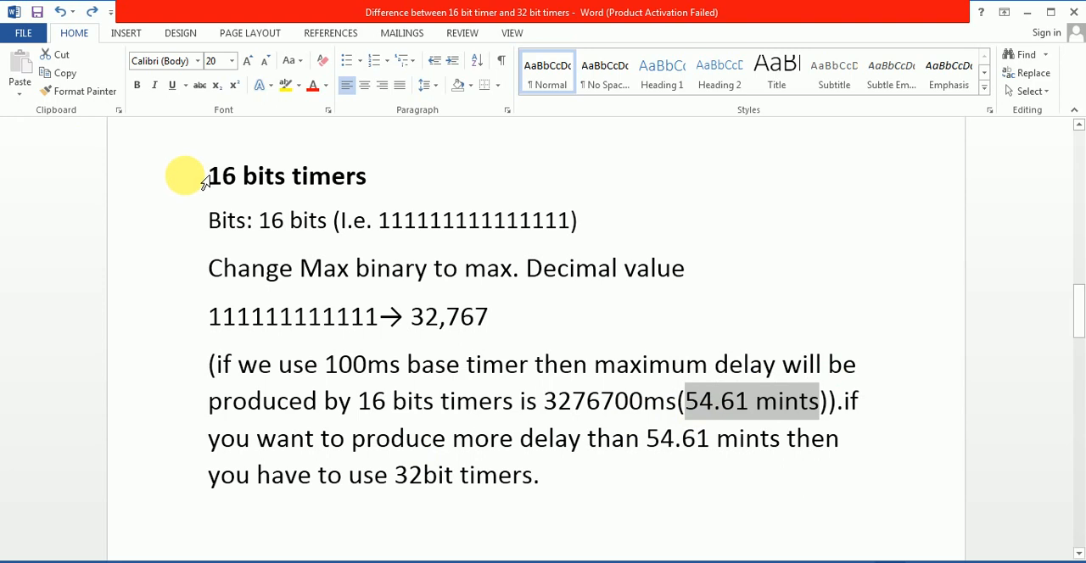
{"action": "mouse_move", "coordinate": [284, 183]}
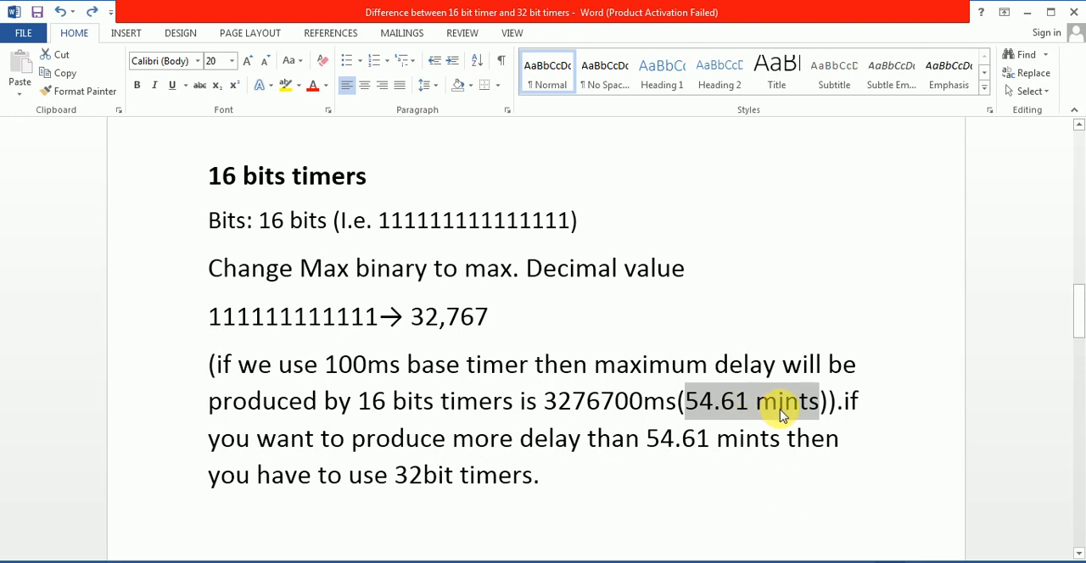
{"action": "mouse_move", "coordinate": [846, 414]}
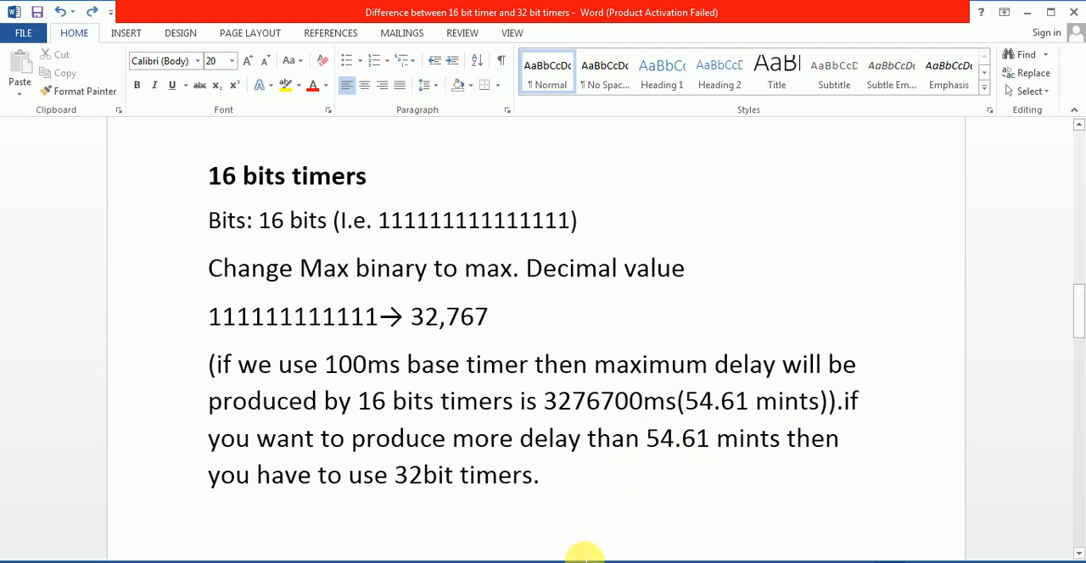
{"action": "double_click", "coordinate": [699, 401]}
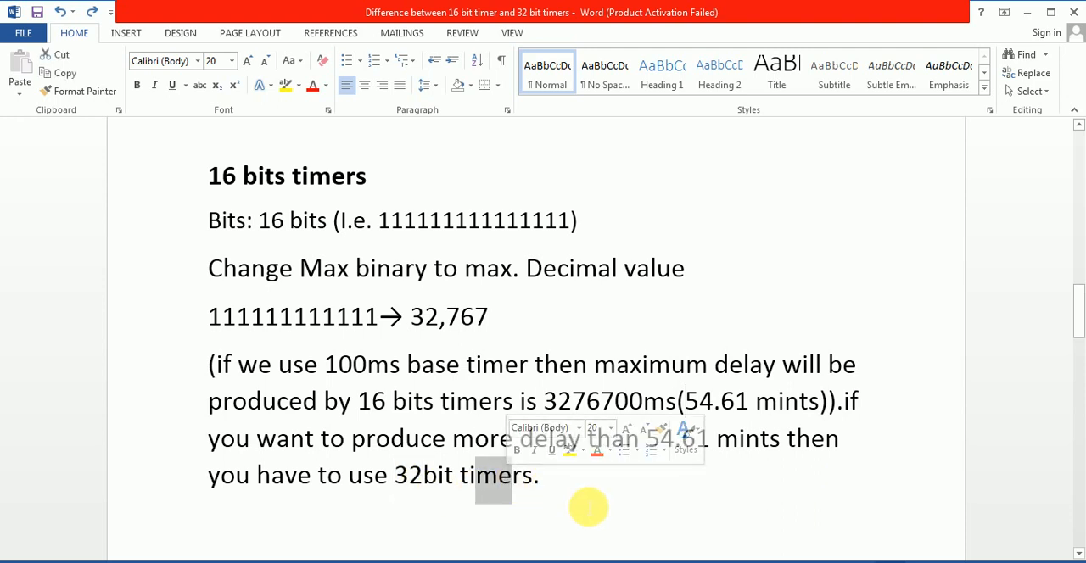
{"action": "scroll", "scroll_direction": "down", "scroll_amount": 3}
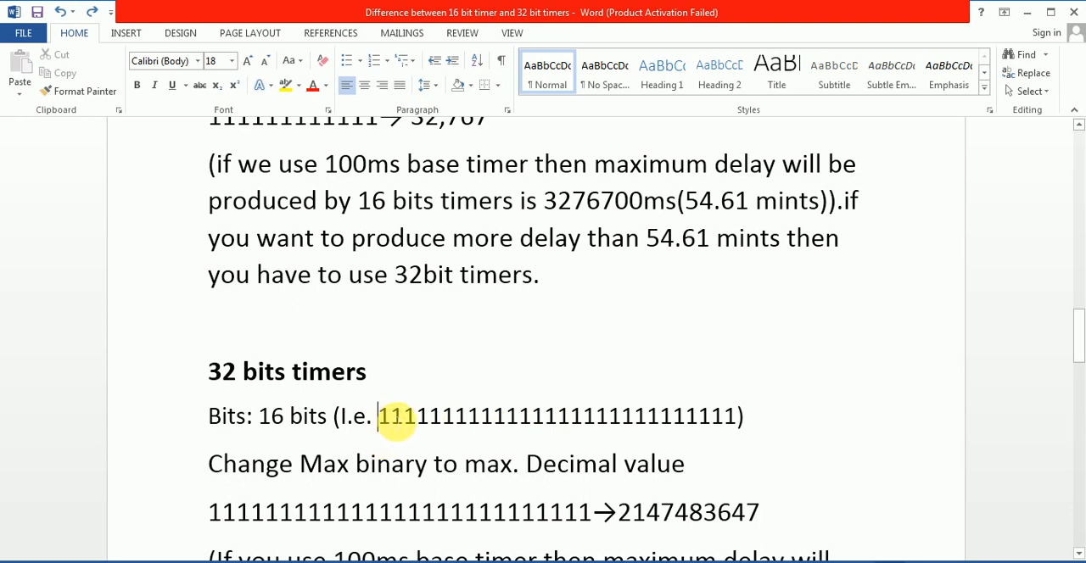
{"action": "left_click_drag", "start_coordinate": [380, 416], "coordinate": [734, 415]}
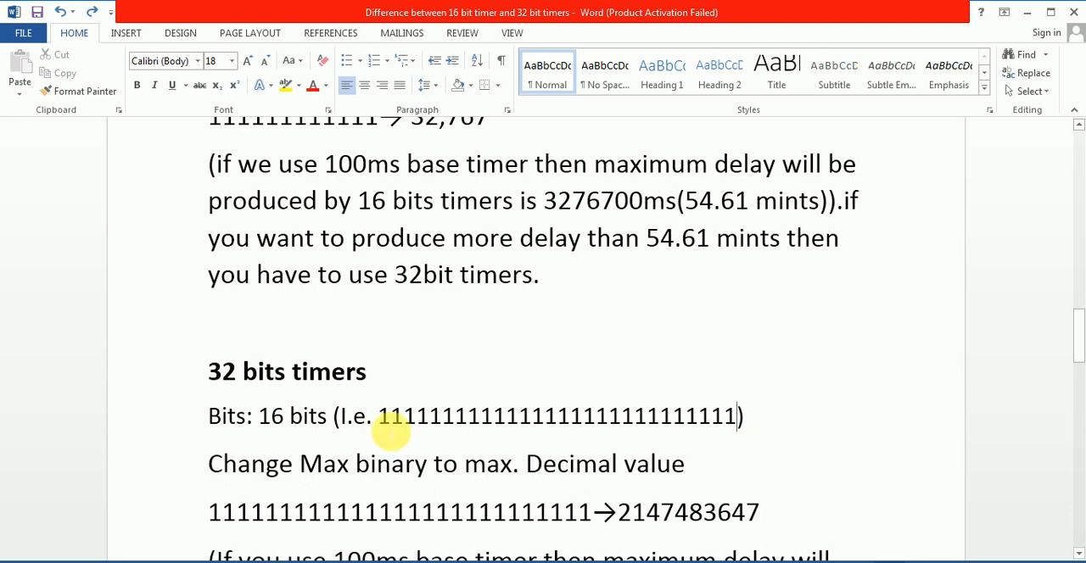
{"action": "mouse_move", "coordinate": [237, 393]}
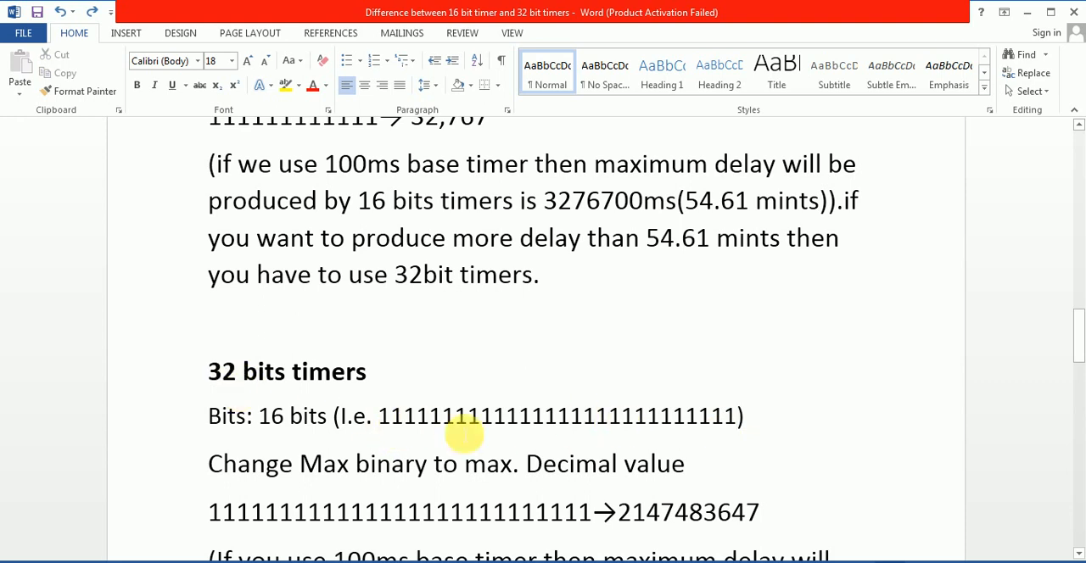
{"action": "scroll", "scroll_direction": "down", "scroll_amount": 3}
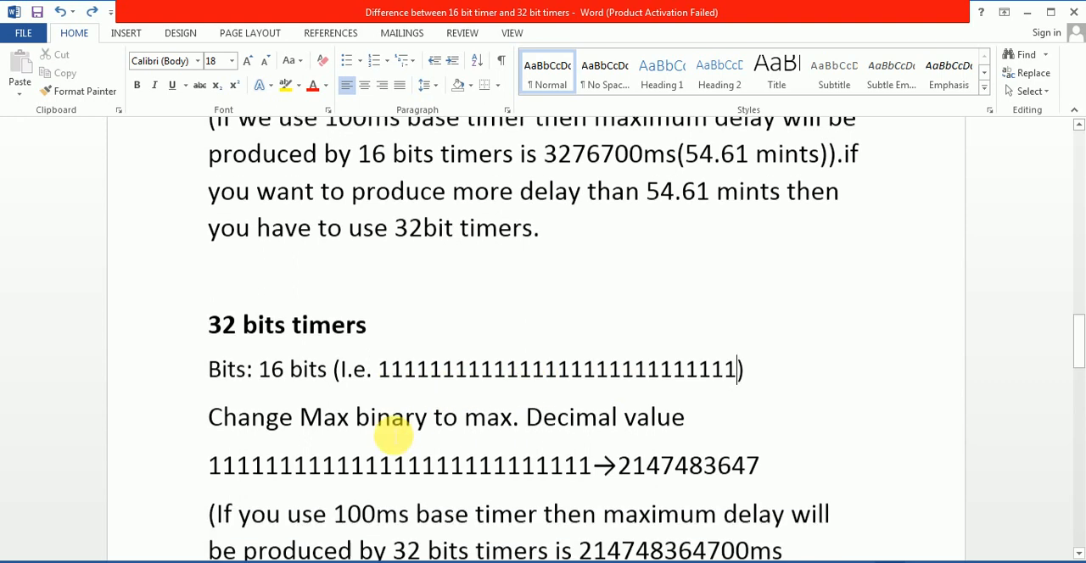
{"action": "scroll", "scroll_direction": "down", "scroll_amount": 3}
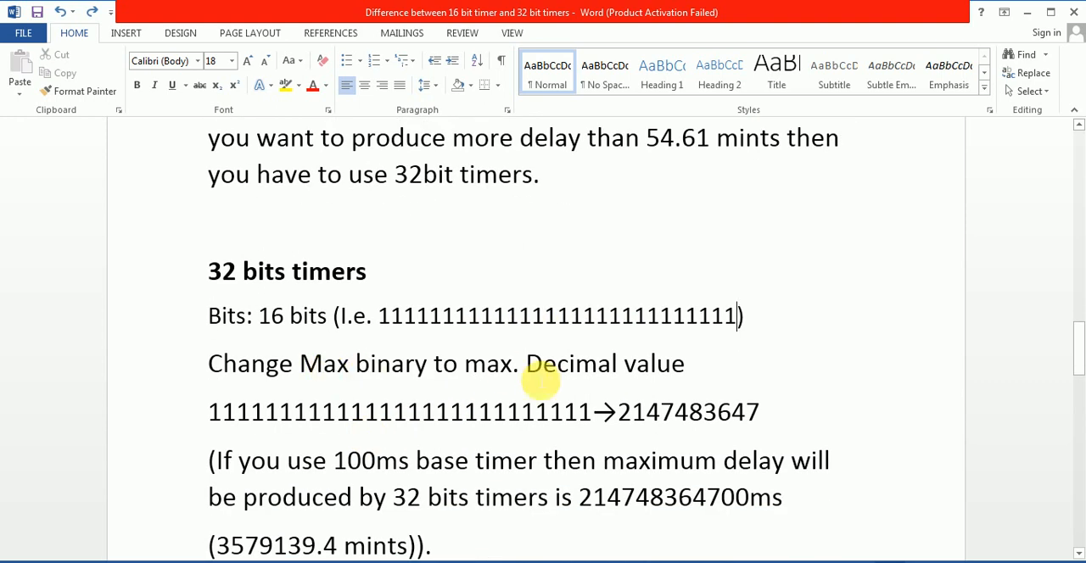
{"action": "mouse_move", "coordinate": [624, 424]}
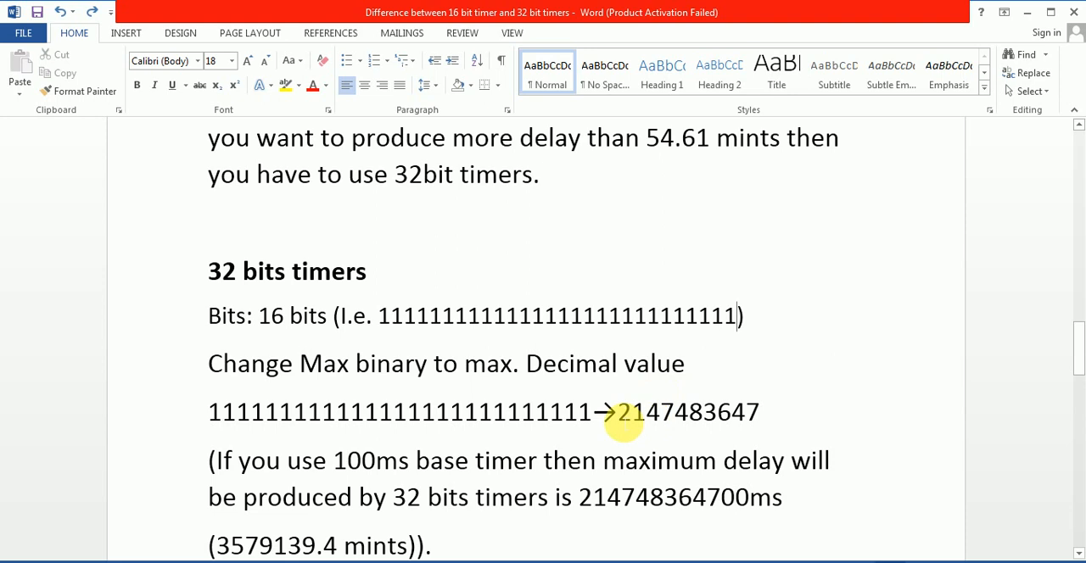
{"action": "double_click", "coordinate": [702, 413]}
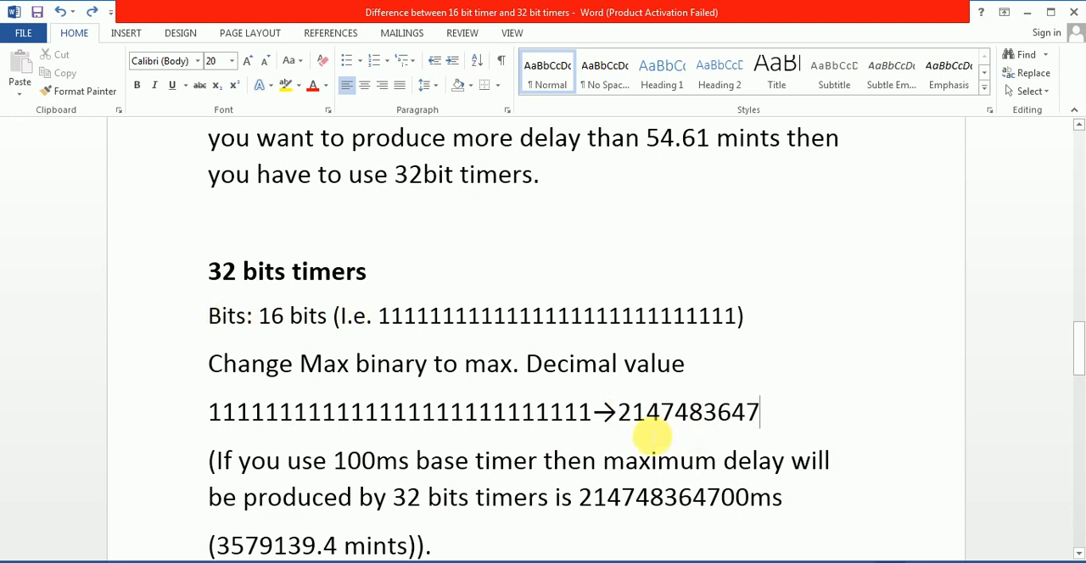
{"action": "mouse_move", "coordinate": [645, 437]}
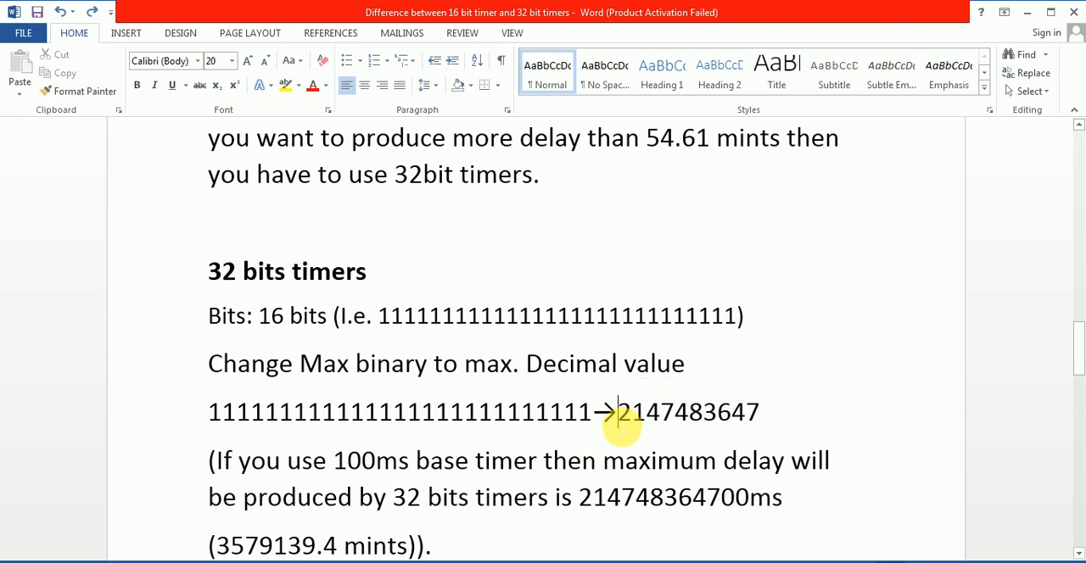
{"action": "scroll", "scroll_direction": "down", "scroll_amount": 3}
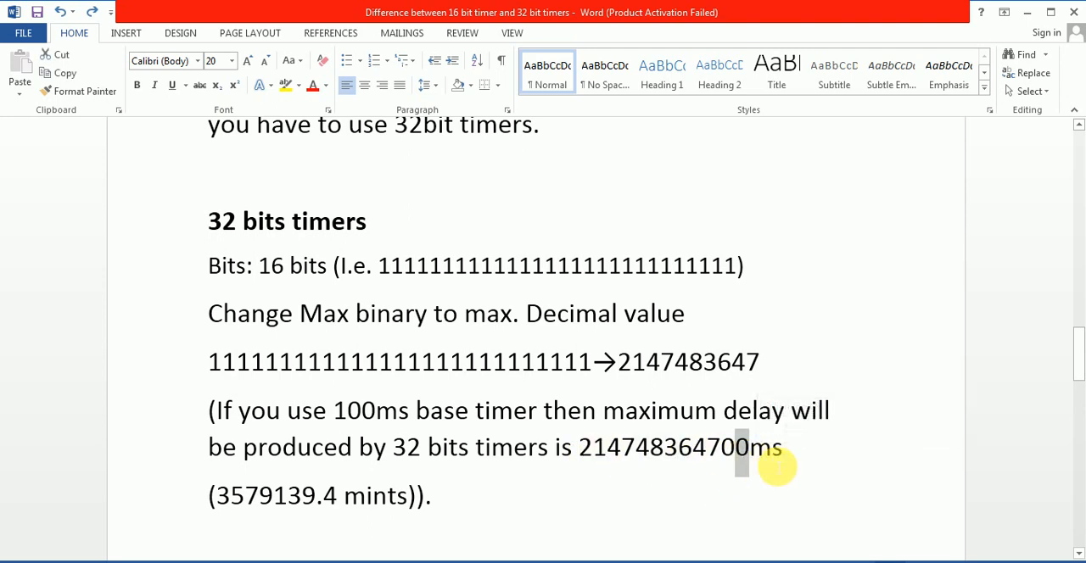
{"action": "mouse_move", "coordinate": [795, 473]}
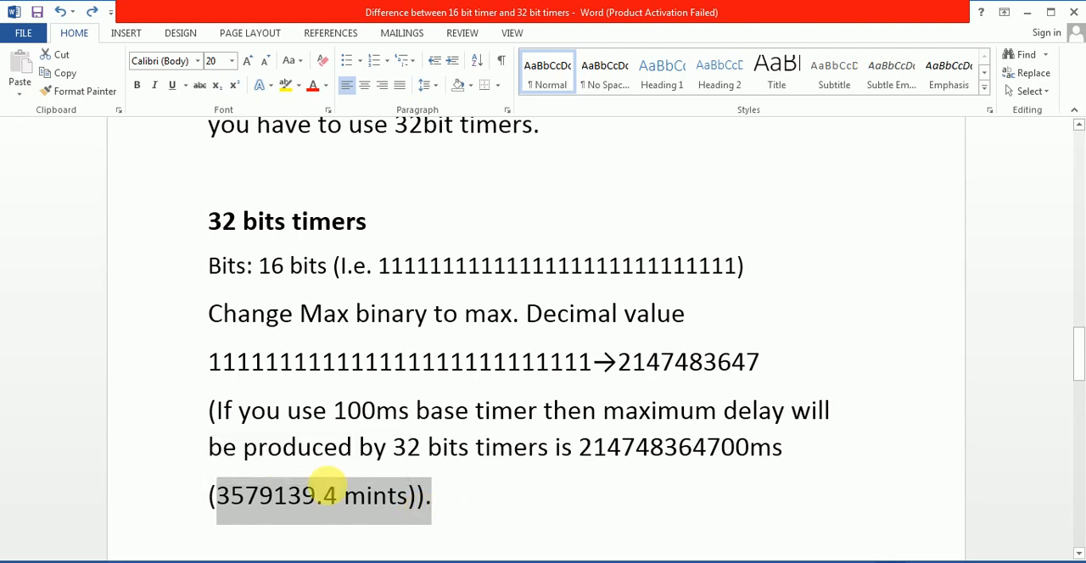
{"action": "mouse_move", "coordinate": [386, 515]}
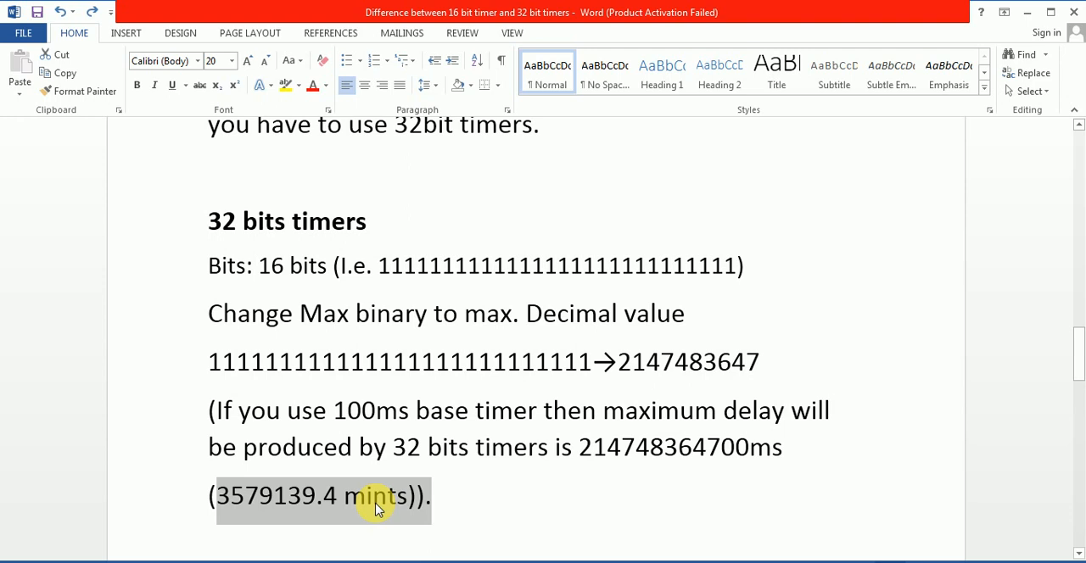
{"action": "scroll", "scroll_direction": "up", "scroll_amount": 3}
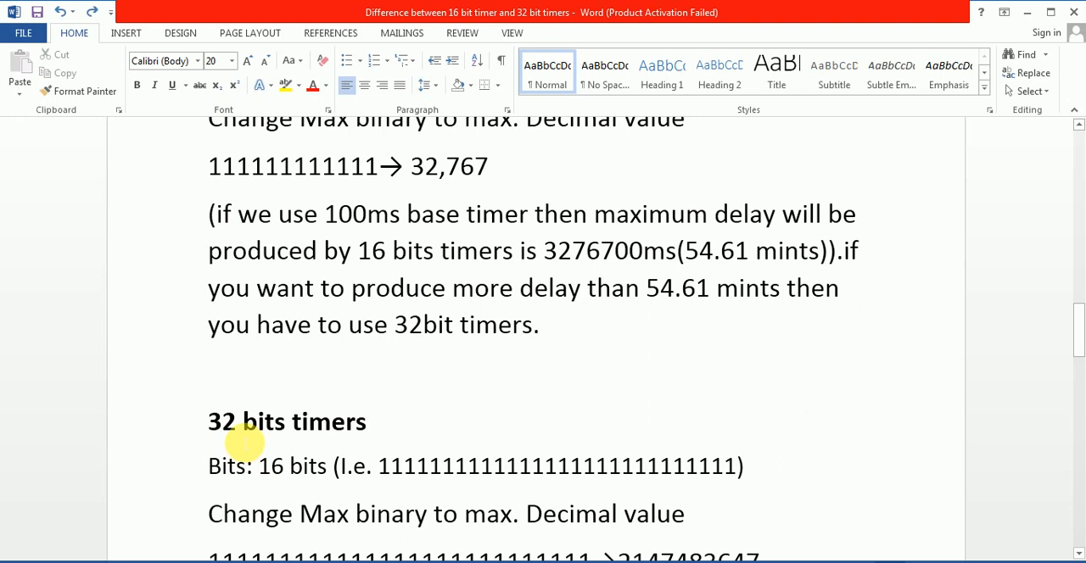
{"action": "scroll", "scroll_direction": "down", "scroll_amount": 3}
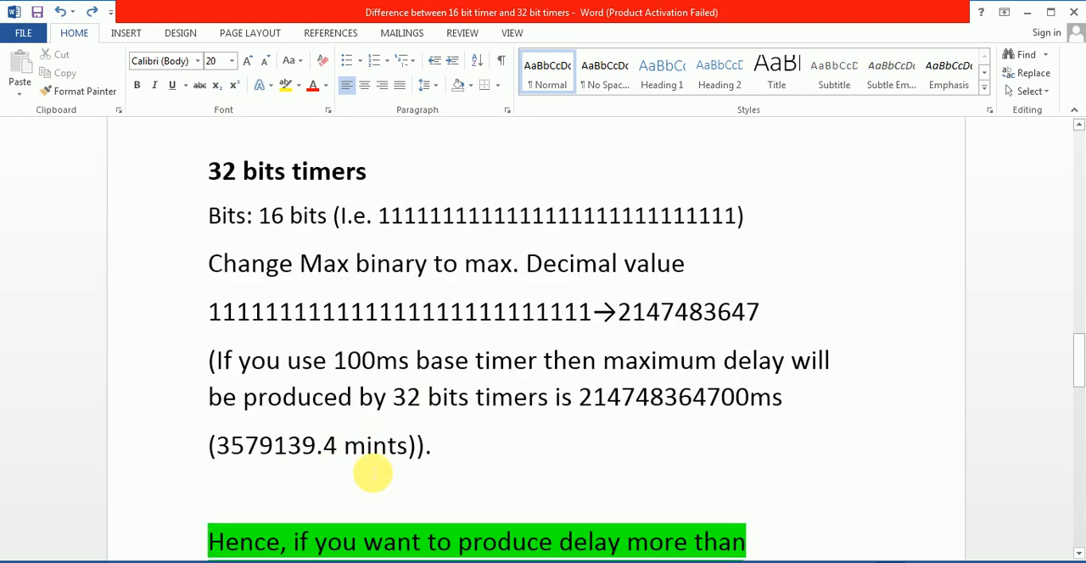
{"action": "scroll", "scroll_direction": "down", "scroll_amount": 3}
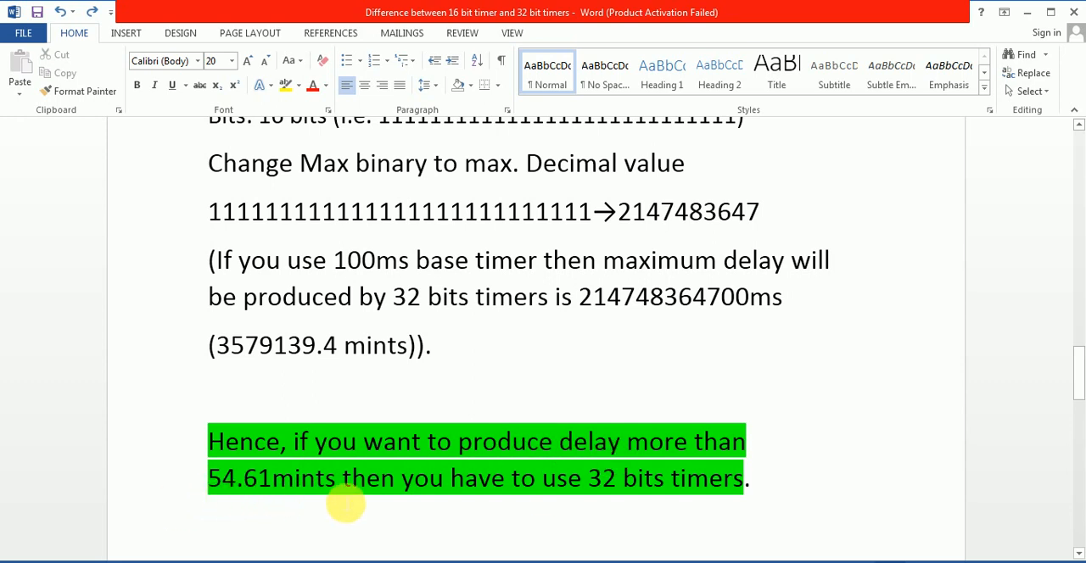
{"action": "mouse_move", "coordinate": [707, 480]}
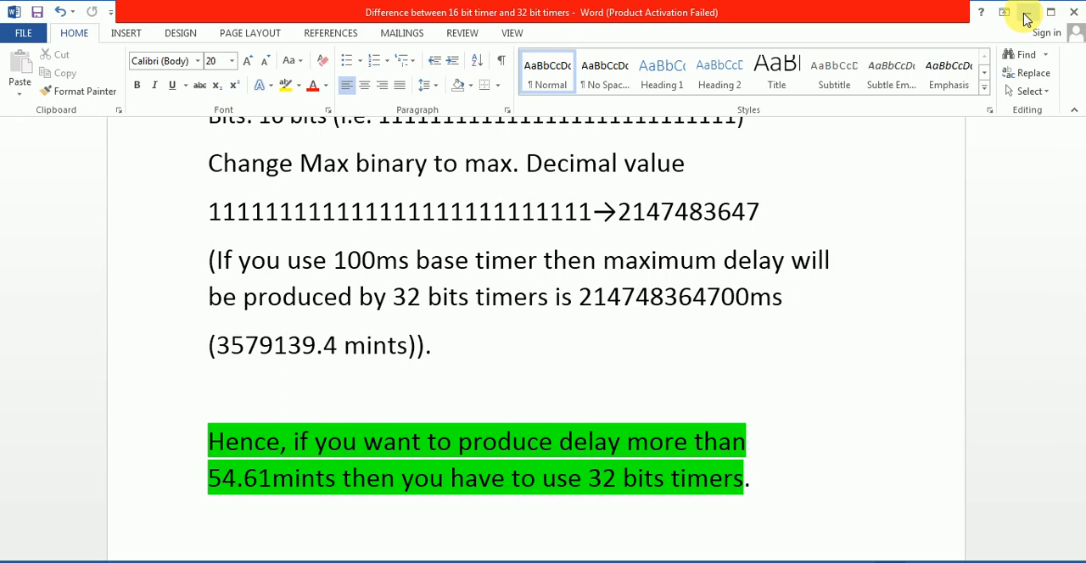
Minimize Word and launch WPLSoft 2.49 from its desktop shortcut
{"action": "left_click", "coordinate": [1027, 11]}
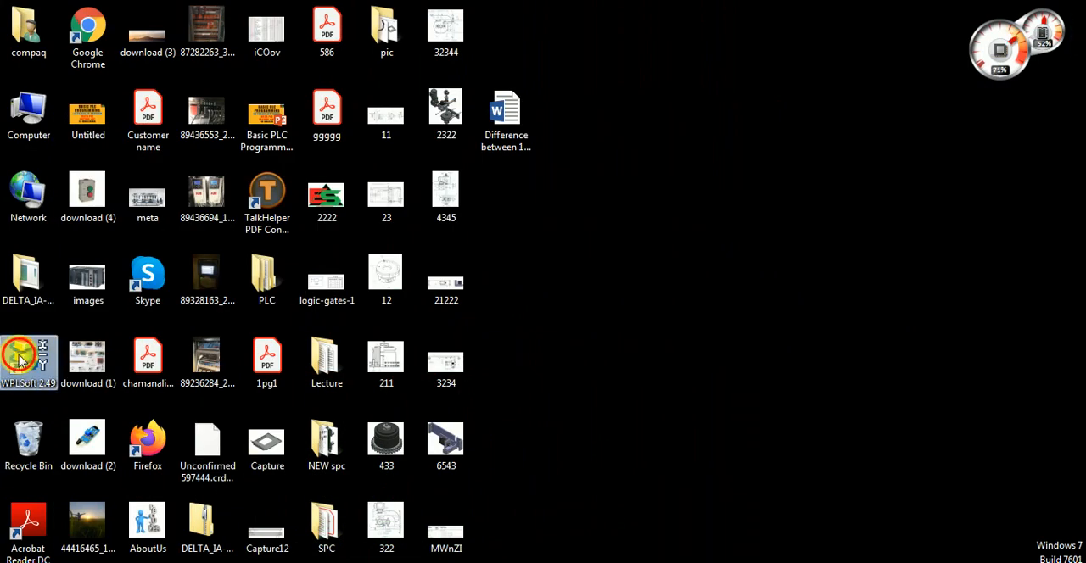
{"action": "mouse_move", "coordinate": [22, 360]}
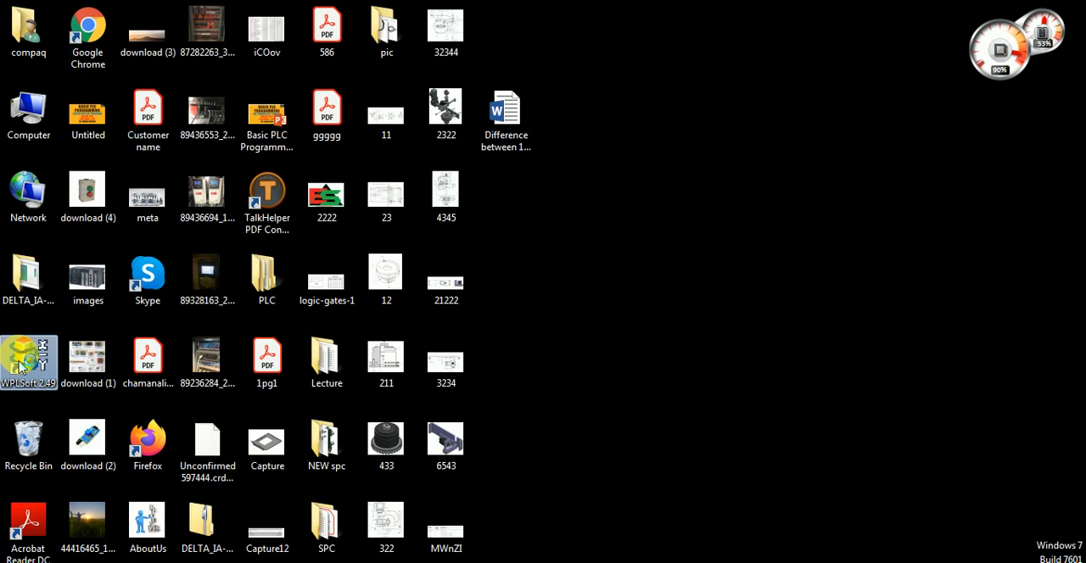
{"action": "double_click", "coordinate": [28, 362]}
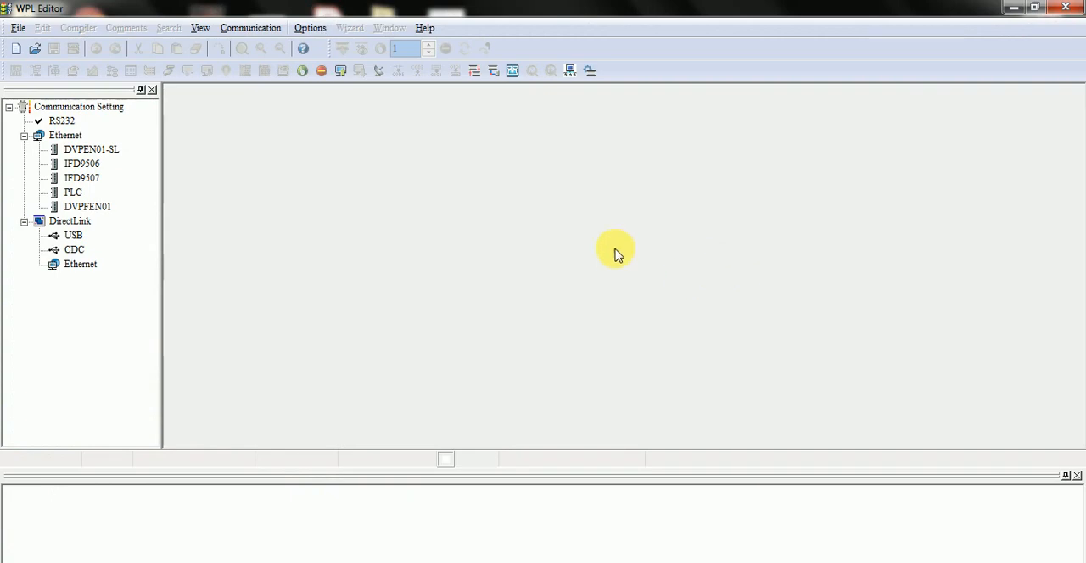
Create a new ES2 PLC project titled lec#010
{"action": "left_click", "coordinate": [15, 48]}
{"action": "type", "text": "lec"}
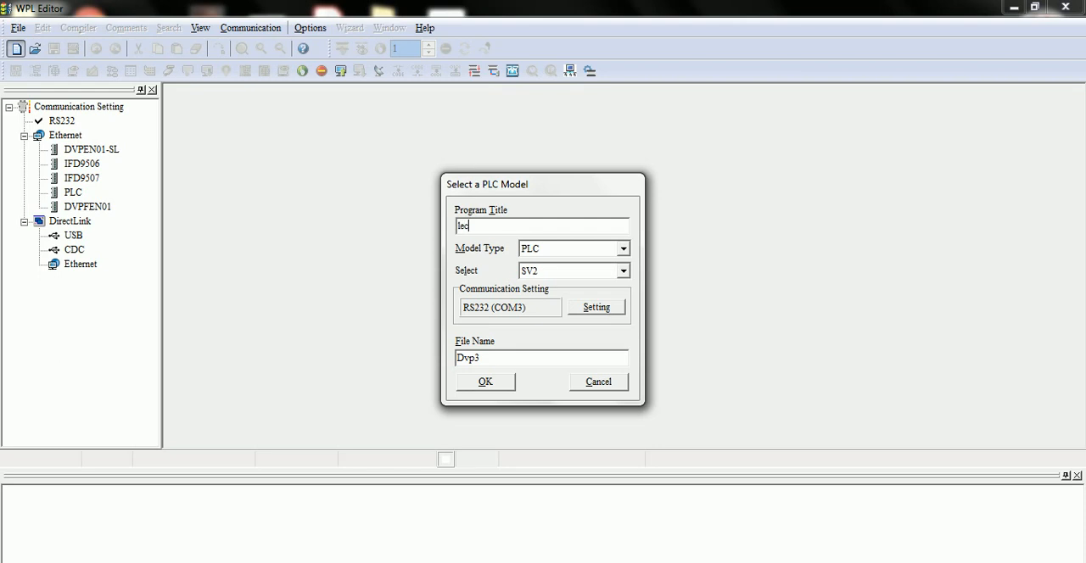
{"action": "type", "text": "#010"}
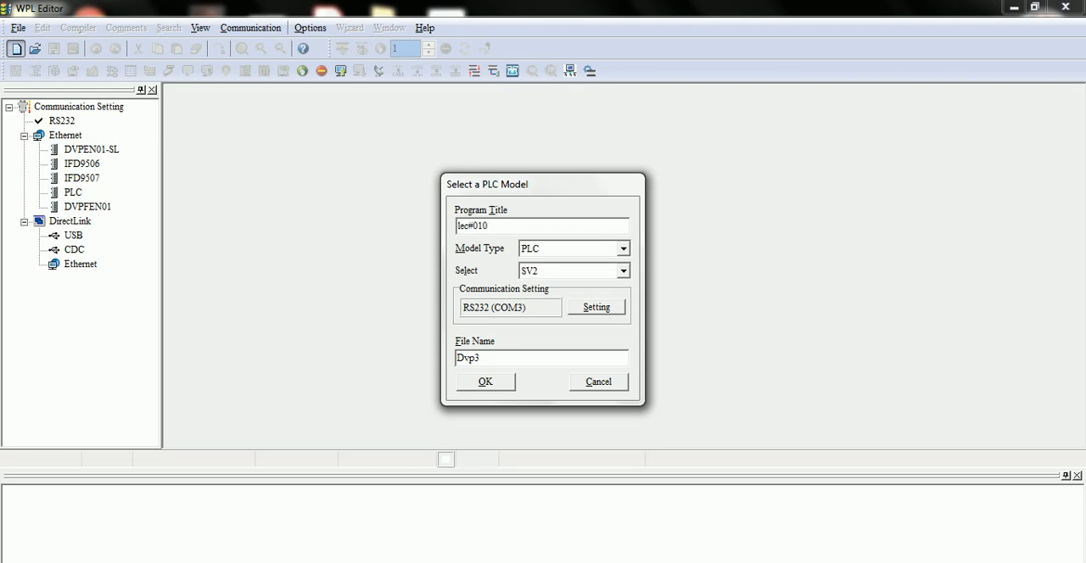
{"action": "left_click", "coordinate": [623, 271]}
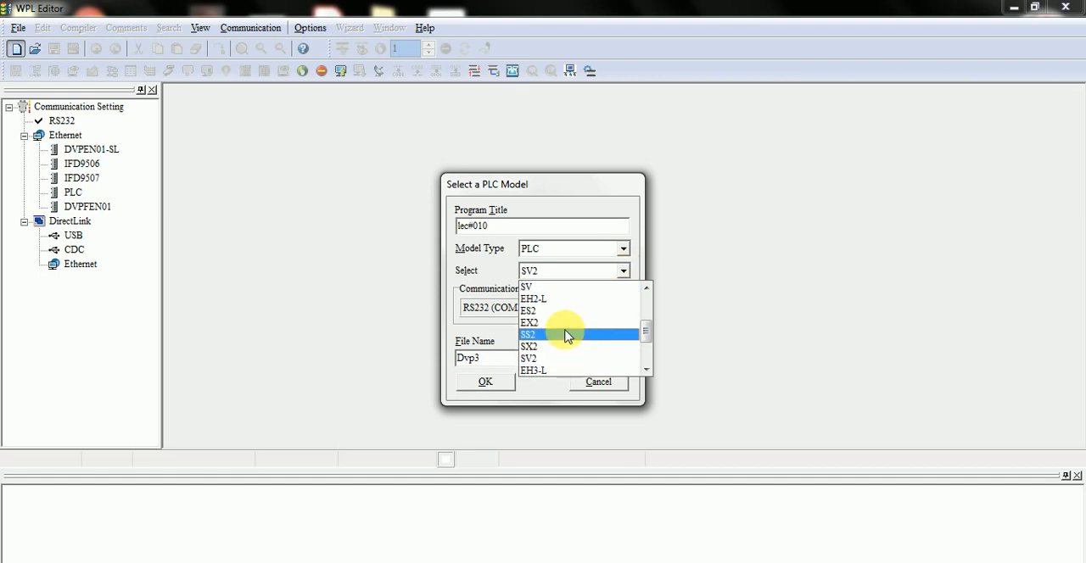
{"action": "left_click", "coordinate": [527, 311]}
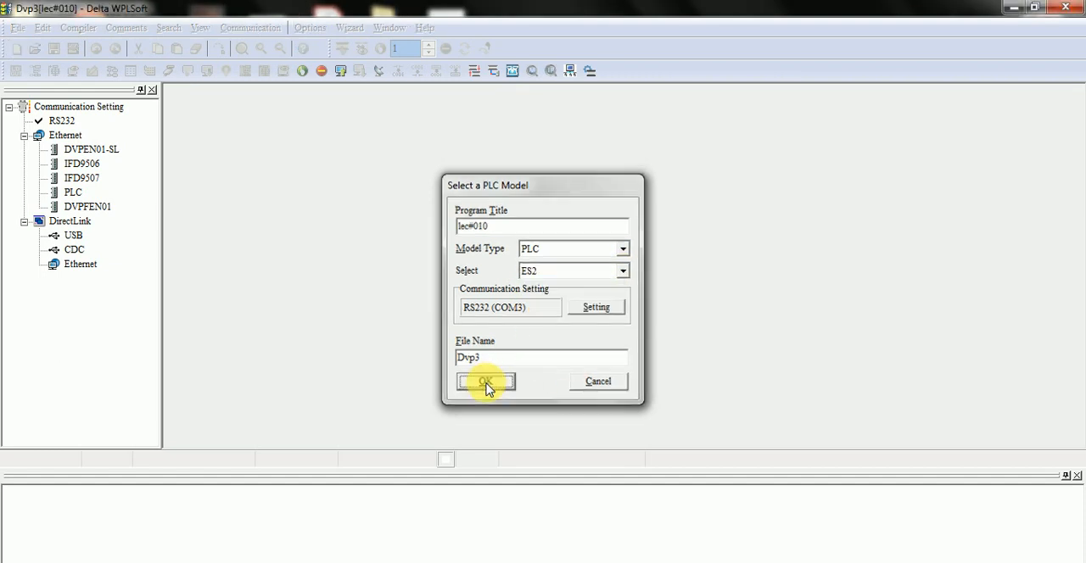
{"action": "left_click", "coordinate": [485, 381]}
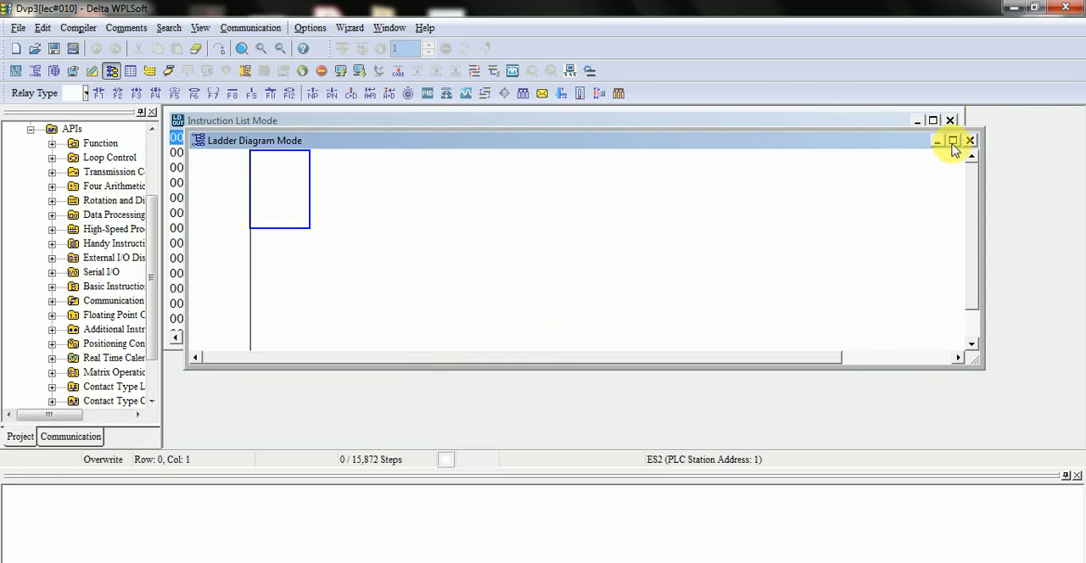
Maximize the ladder window and insert a normally open X0 contact on the first rung
{"action": "left_click", "coordinate": [951, 140]}
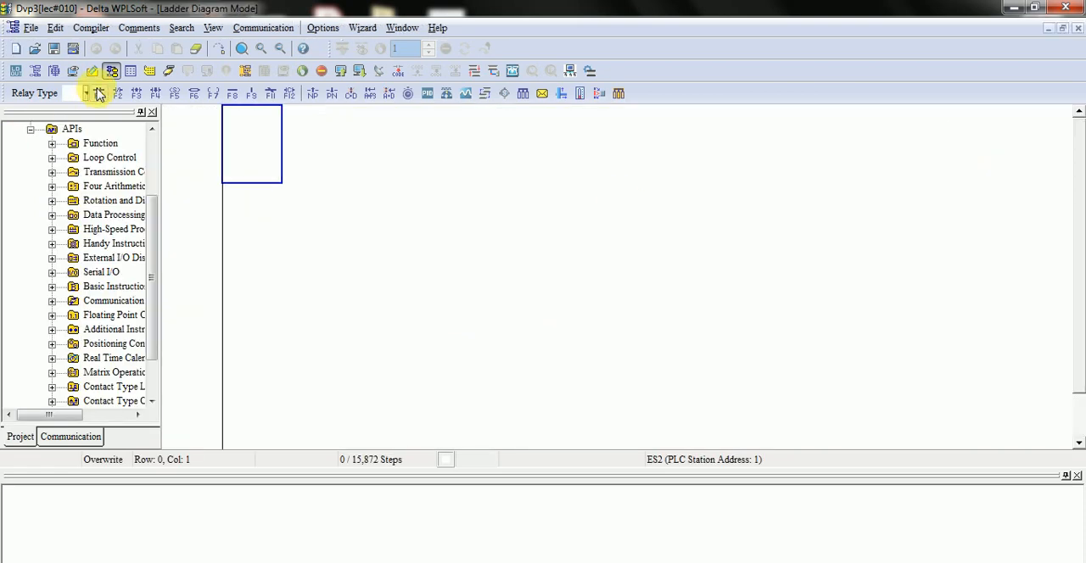
{"action": "left_click", "coordinate": [99, 93]}
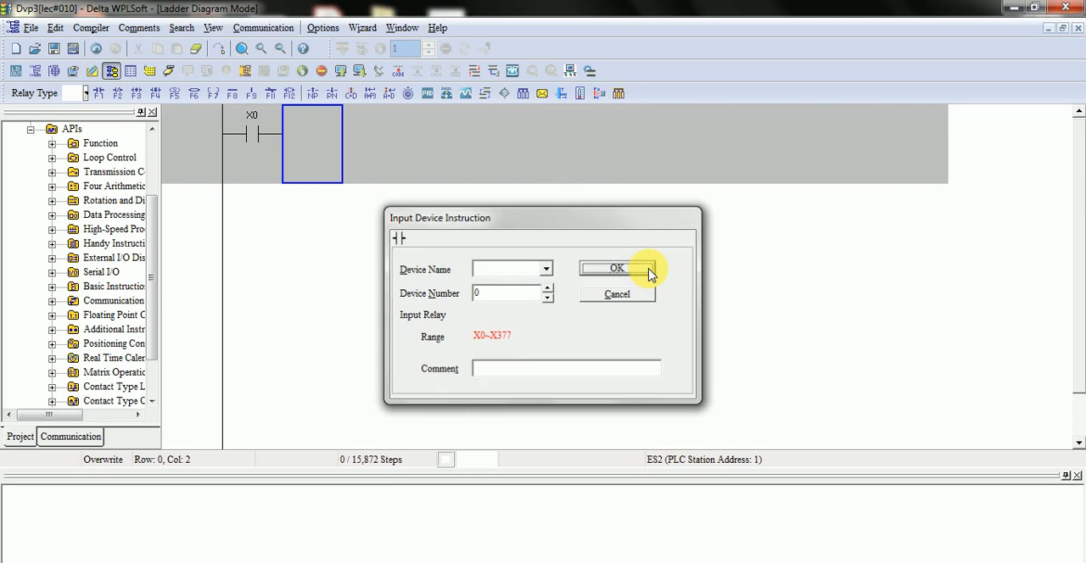
{"action": "left_click", "coordinate": [616, 268]}
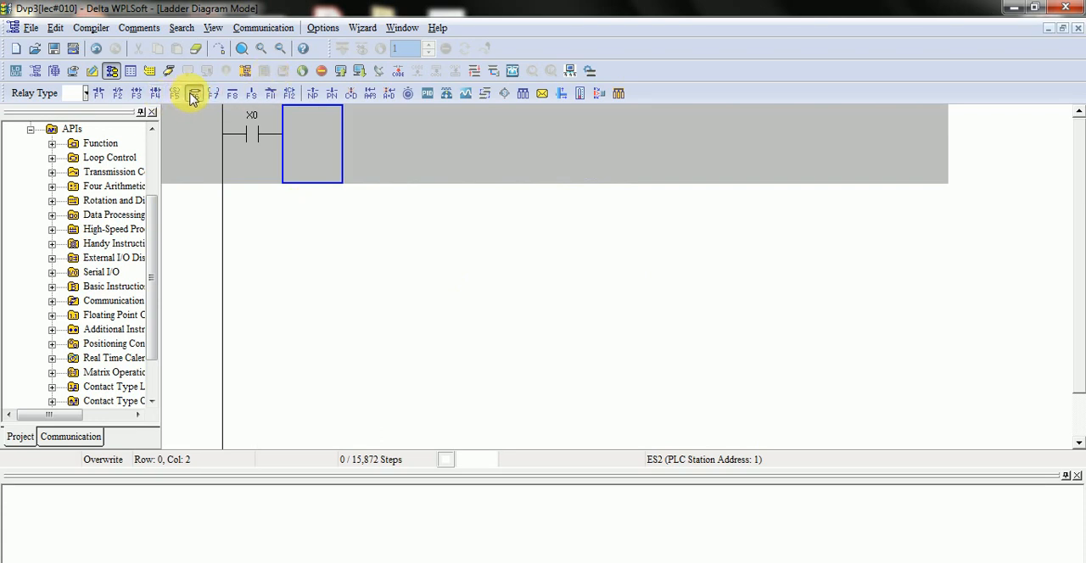
{"action": "left_click", "coordinate": [193, 94]}
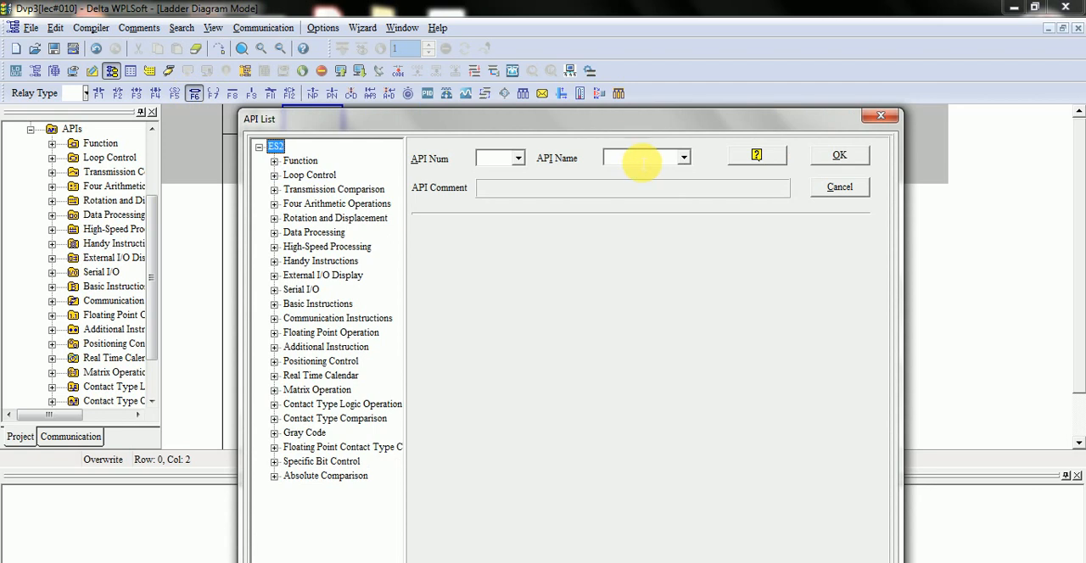
Choose API 96 TMR with a T device for S1 and view its help page
{"action": "left_click", "coordinate": [683, 156]}
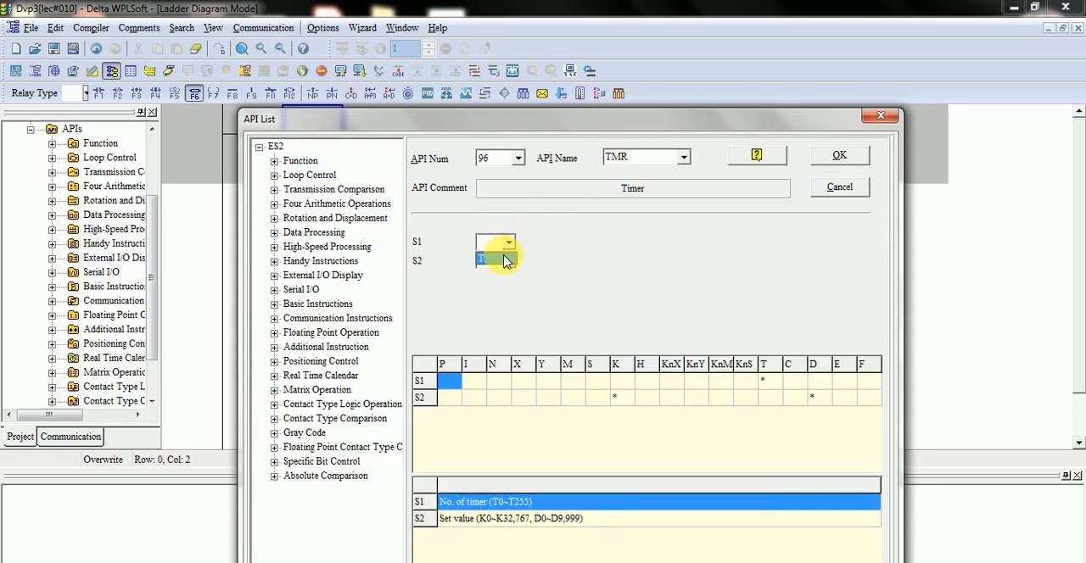
{"action": "left_click", "coordinate": [497, 243]}
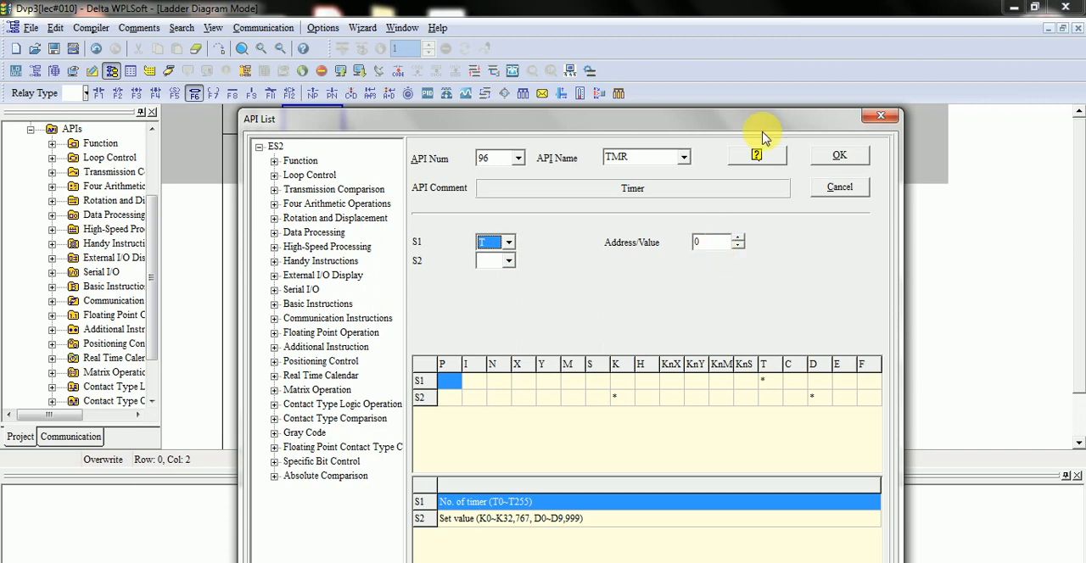
{"action": "left_click", "coordinate": [755, 155]}
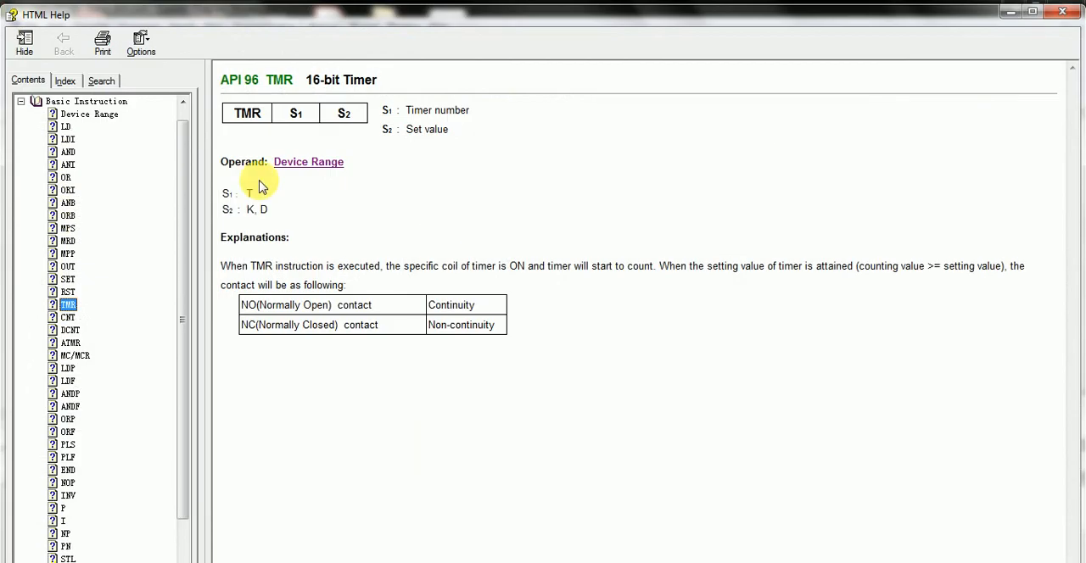
{"action": "mouse_move", "coordinate": [316, 79]}
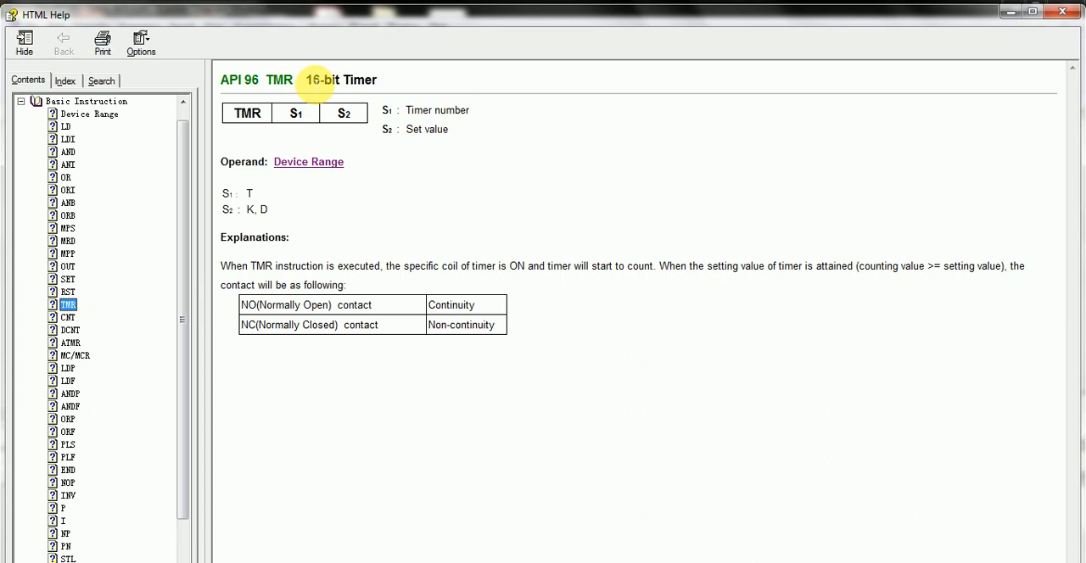
Open the Device Range help page listing ES/EX/SS timer ranges T0–T63, T64–T126, T127
{"action": "double_click", "coordinate": [339, 79]}
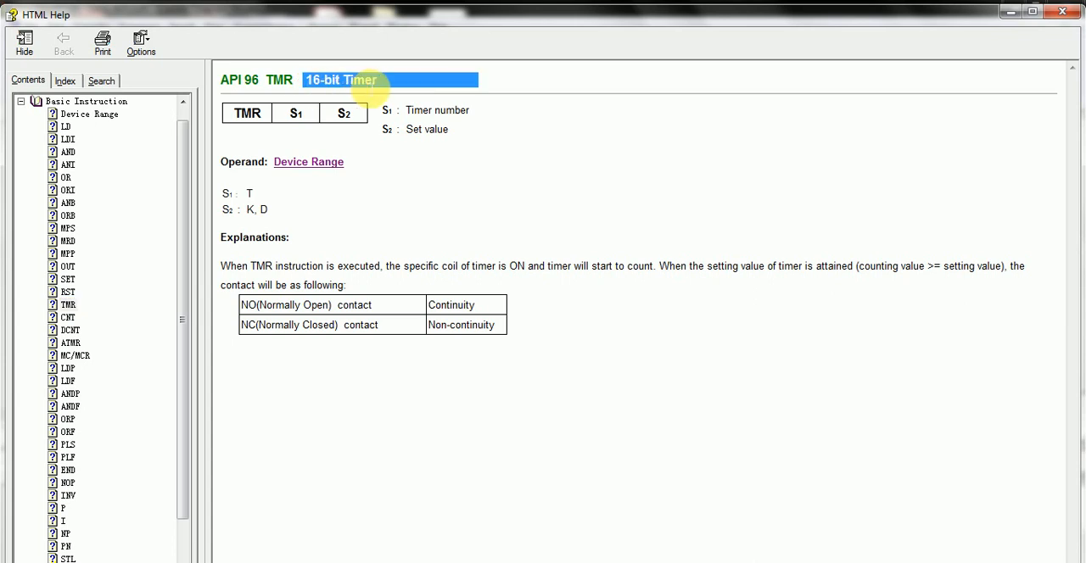
{"action": "mouse_move", "coordinate": [366, 87]}
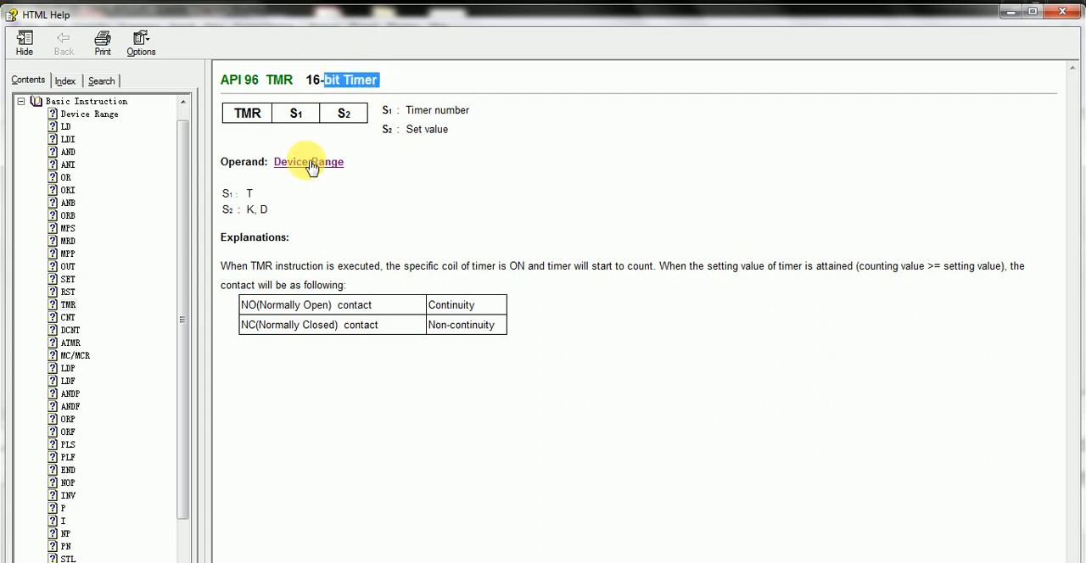
{"action": "left_click", "coordinate": [308, 161]}
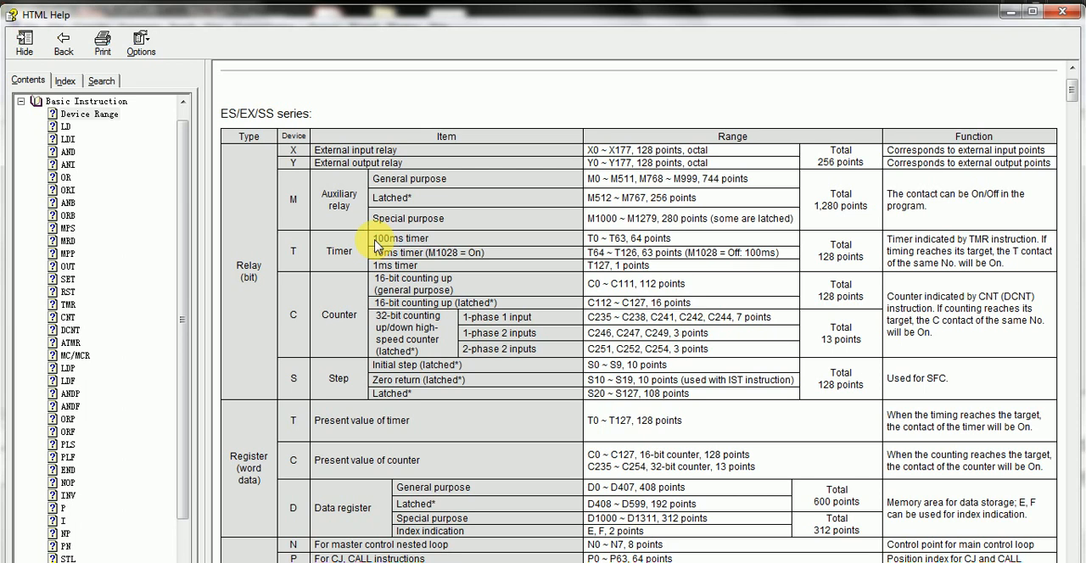
{"action": "mouse_move", "coordinate": [1004, 77]}
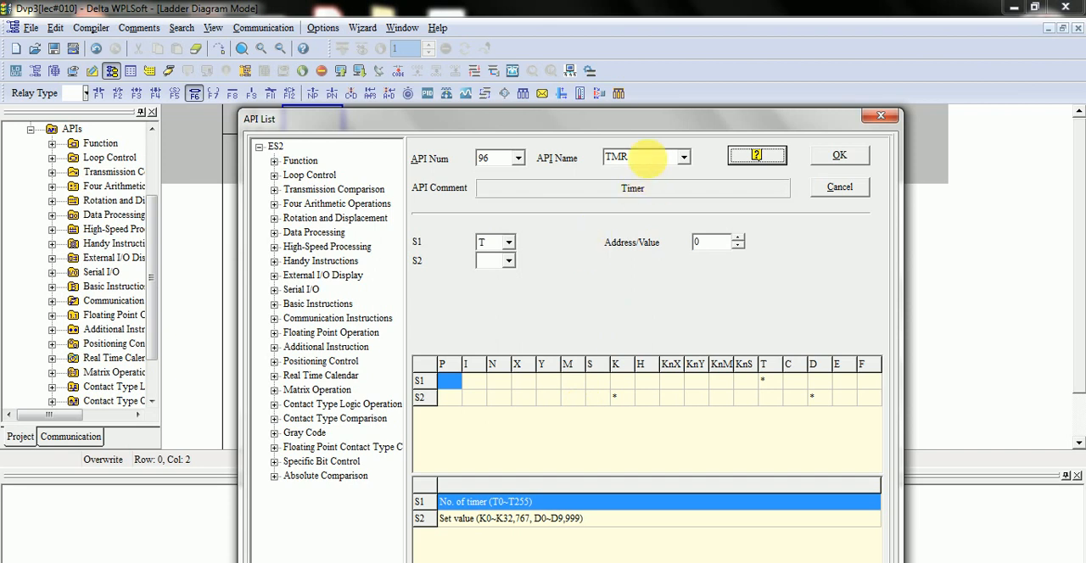
{"action": "mouse_move", "coordinate": [687, 260]}
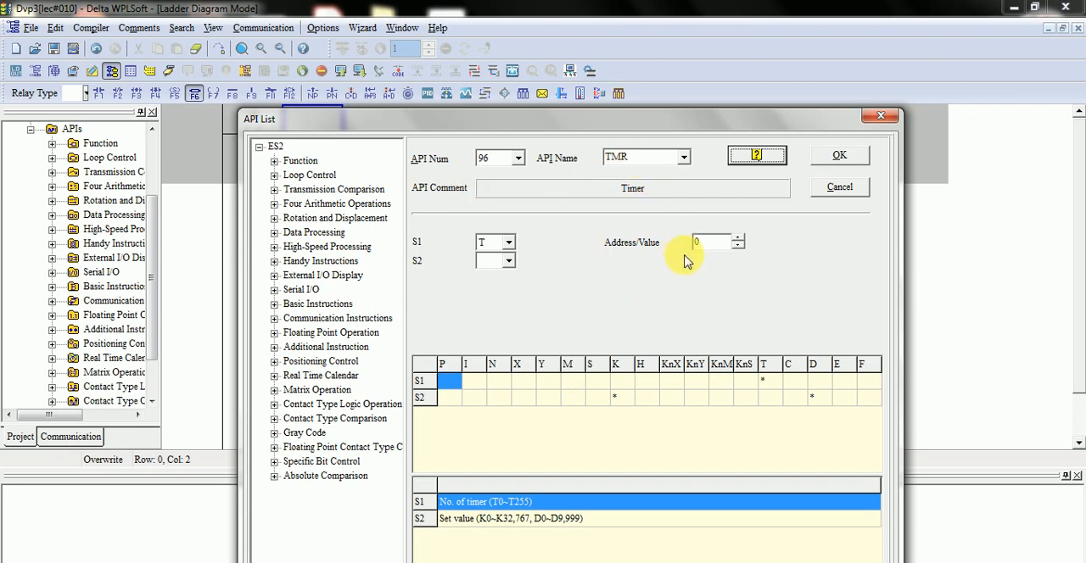
{"action": "mouse_move", "coordinate": [488, 526]}
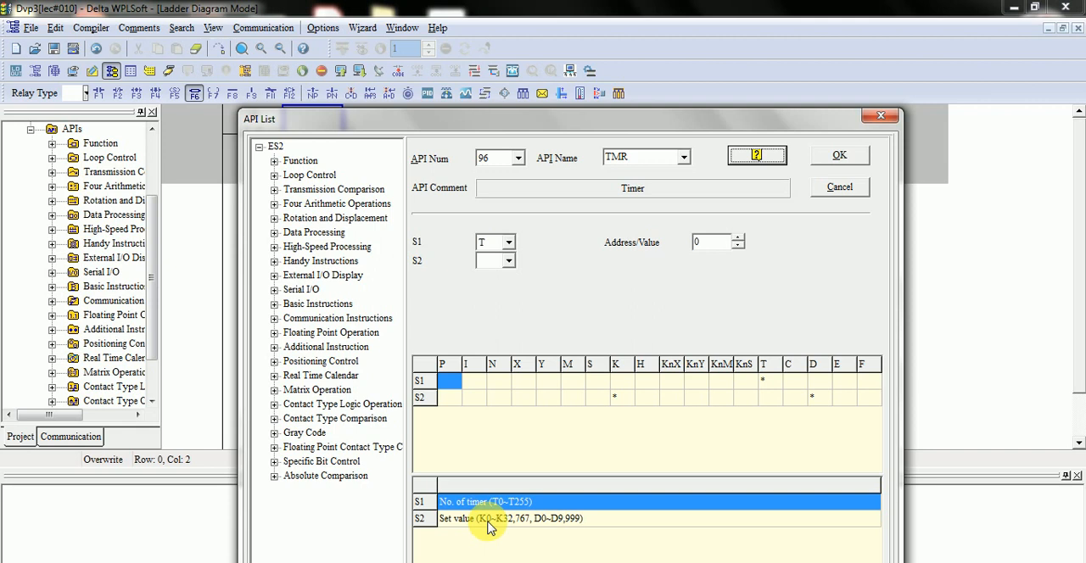
{"action": "mouse_move", "coordinate": [517, 528]}
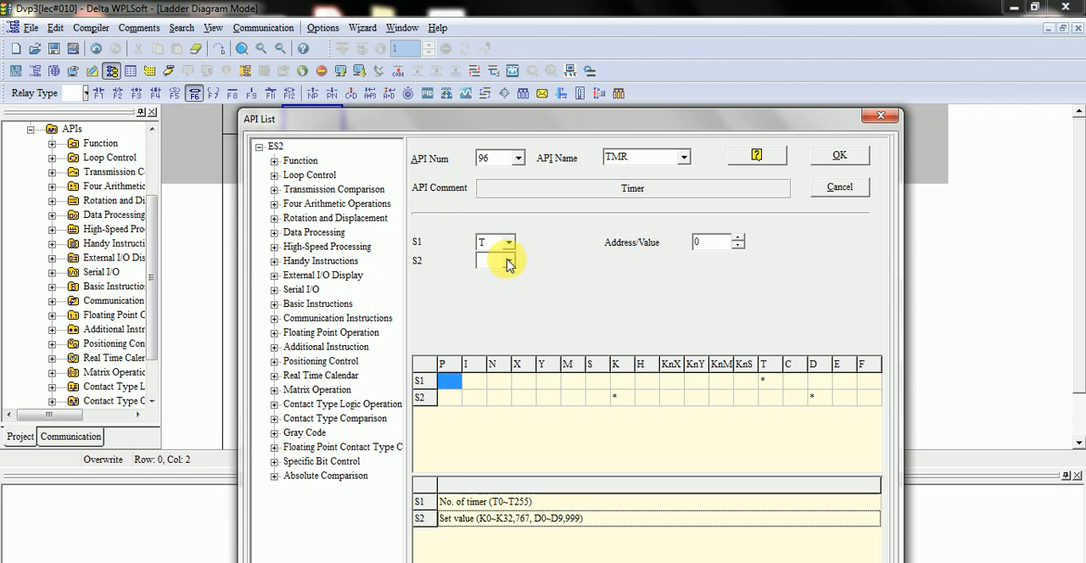
Set S2 to a K constant and insert TMR T0 K0 after X0
{"action": "left_click", "coordinate": [507, 261]}
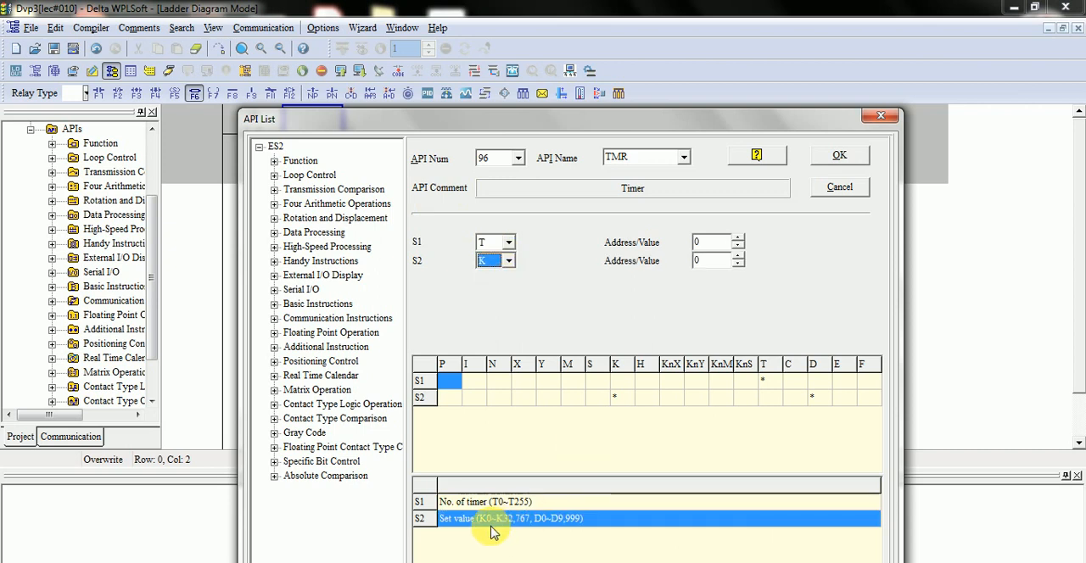
{"action": "mouse_move", "coordinate": [515, 530]}
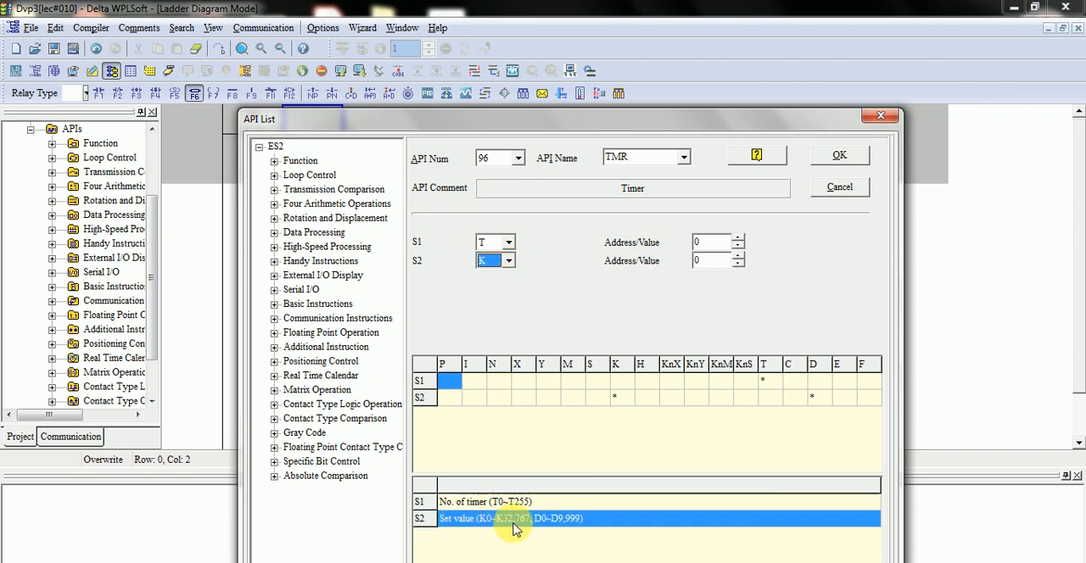
{"action": "mouse_move", "coordinate": [488, 528]}
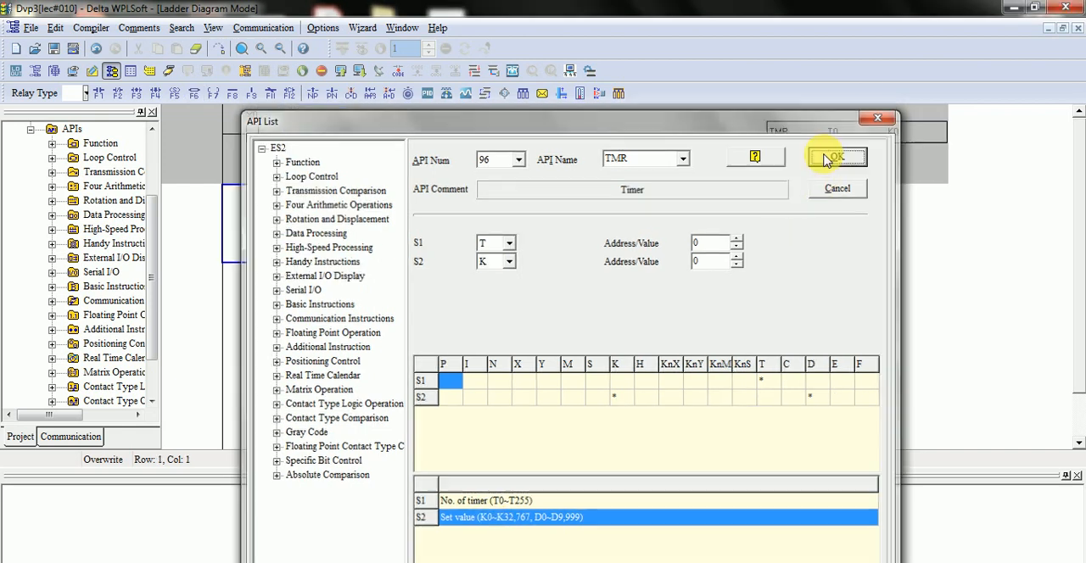
{"action": "left_click", "coordinate": [836, 158]}
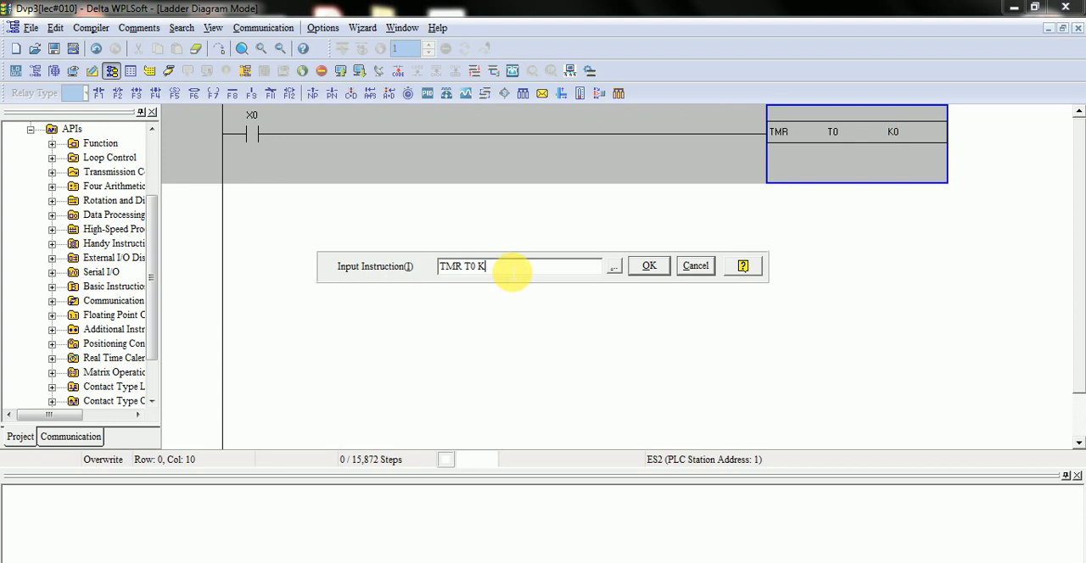
Enter TMR T0 K32767, then try K32768 to trigger the Input Error
{"action": "type", "text": "32767"}
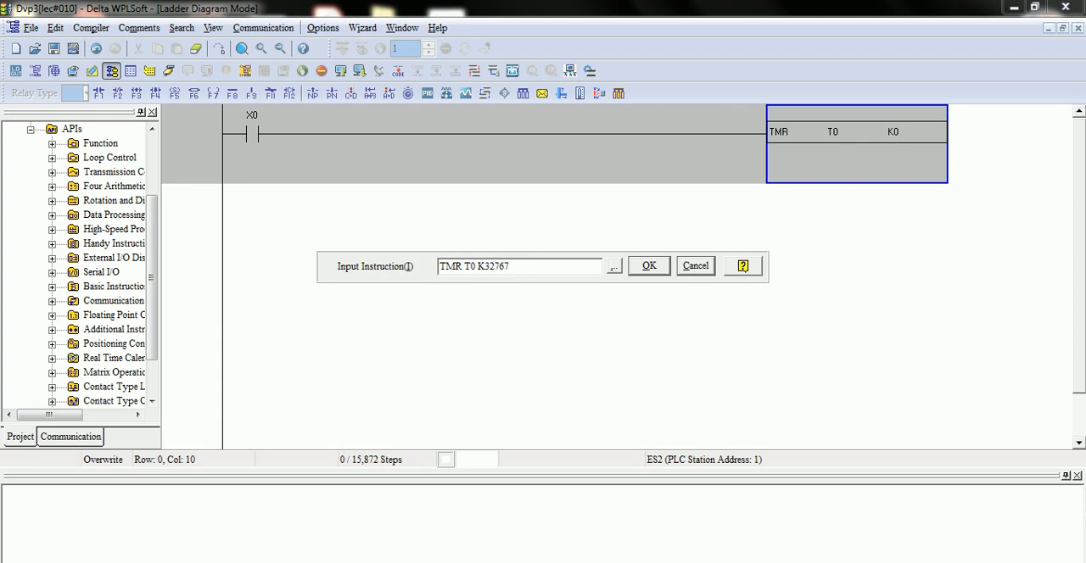
{"action": "left_click", "coordinate": [648, 266]}
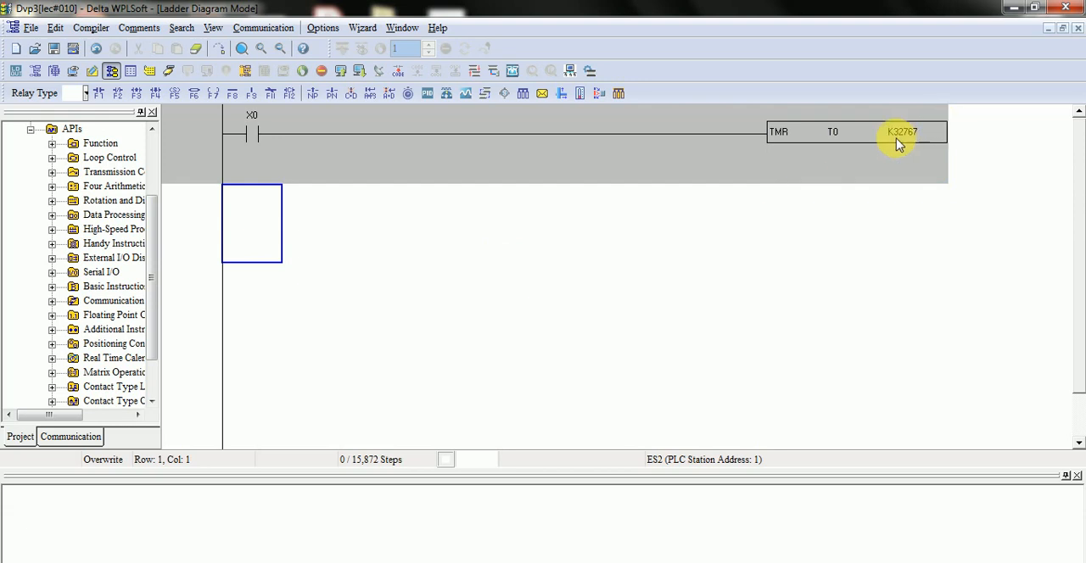
{"action": "double_click", "coordinate": [857, 131]}
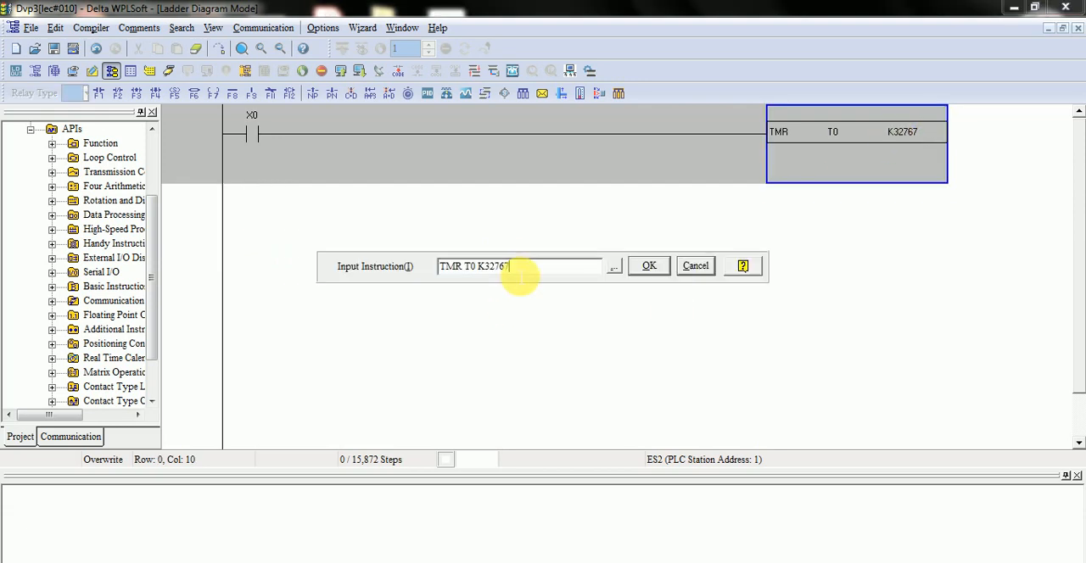
{"action": "key", "text": "backspace"}
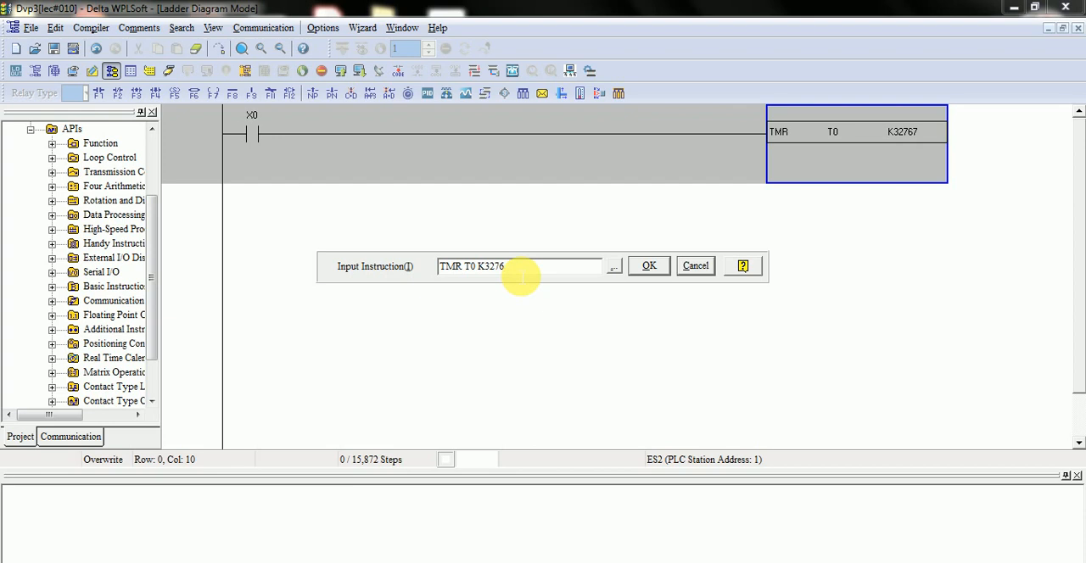
{"action": "type", "text": "8"}
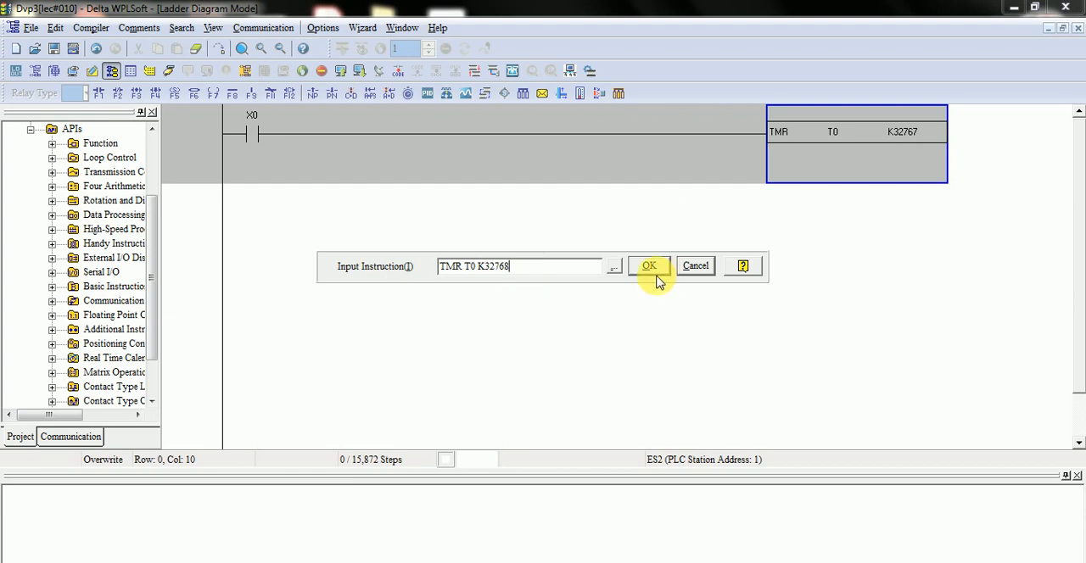
{"action": "left_click", "coordinate": [649, 265]}
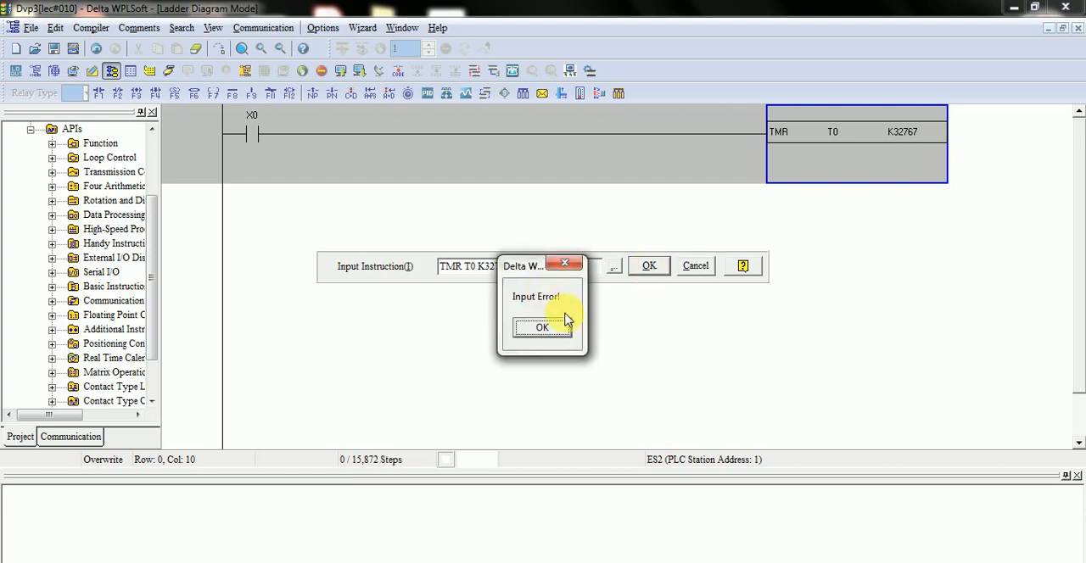
{"action": "mouse_move", "coordinate": [541, 304]}
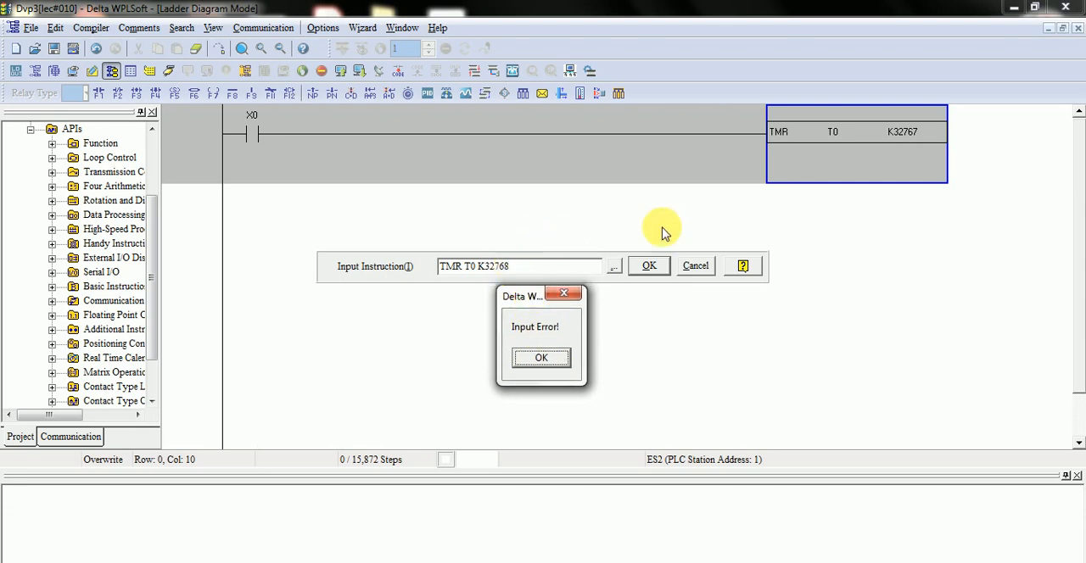
{"action": "mouse_move", "coordinate": [895, 148]}
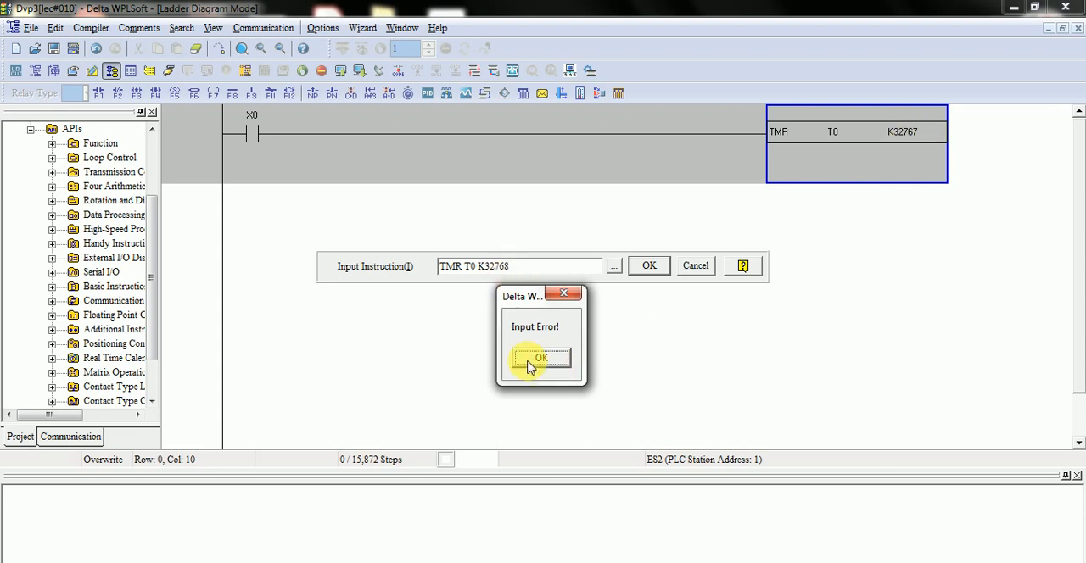
Dismiss the Input Error and change the timer to TMR T0 K32760
{"action": "left_click", "coordinate": [541, 357]}
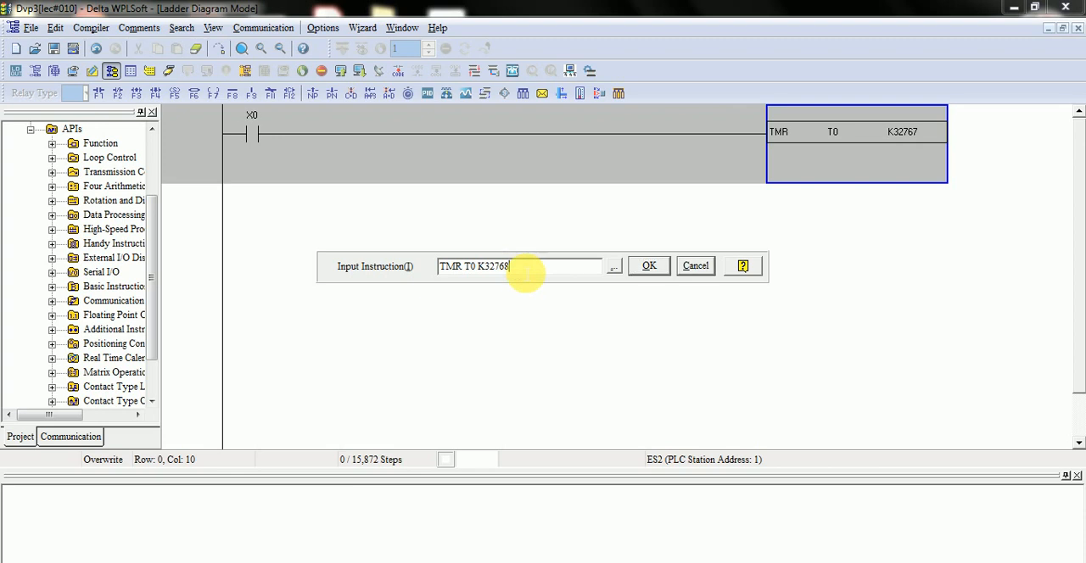
{"action": "key", "text": "Backspace"}
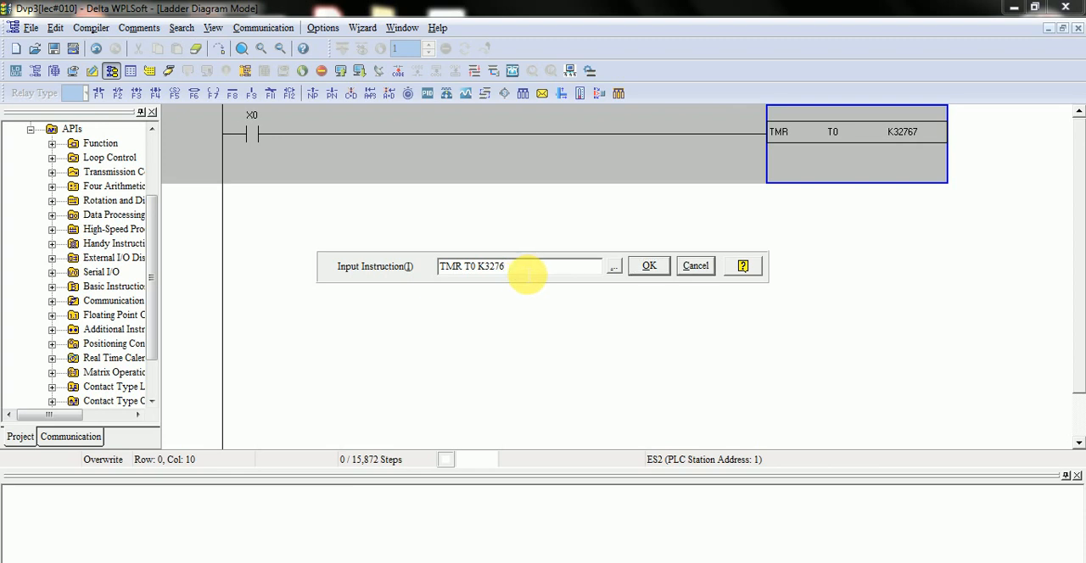
{"action": "type", "text": "0"}
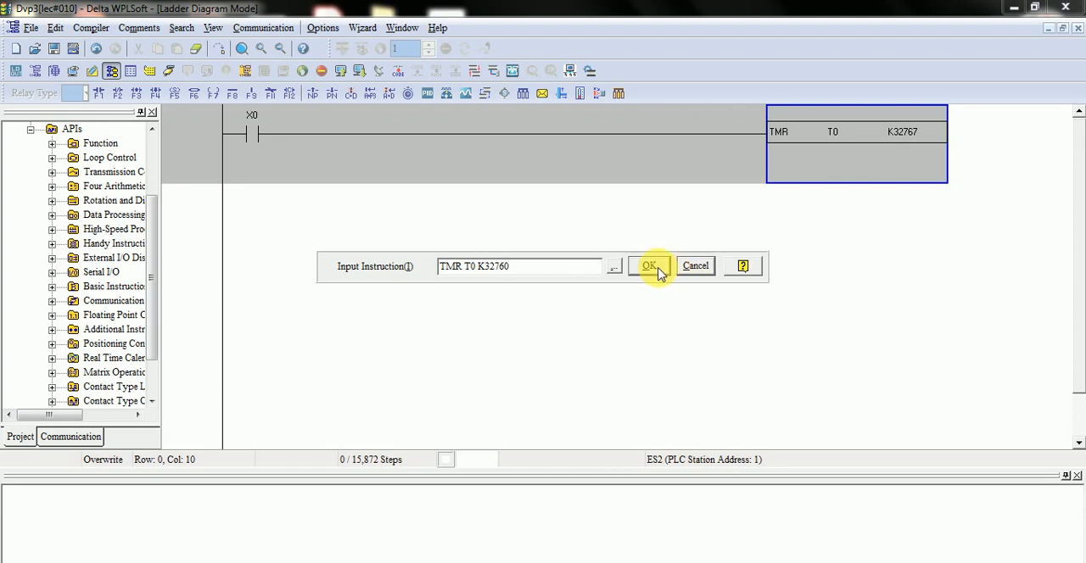
{"action": "left_click", "coordinate": [650, 265]}
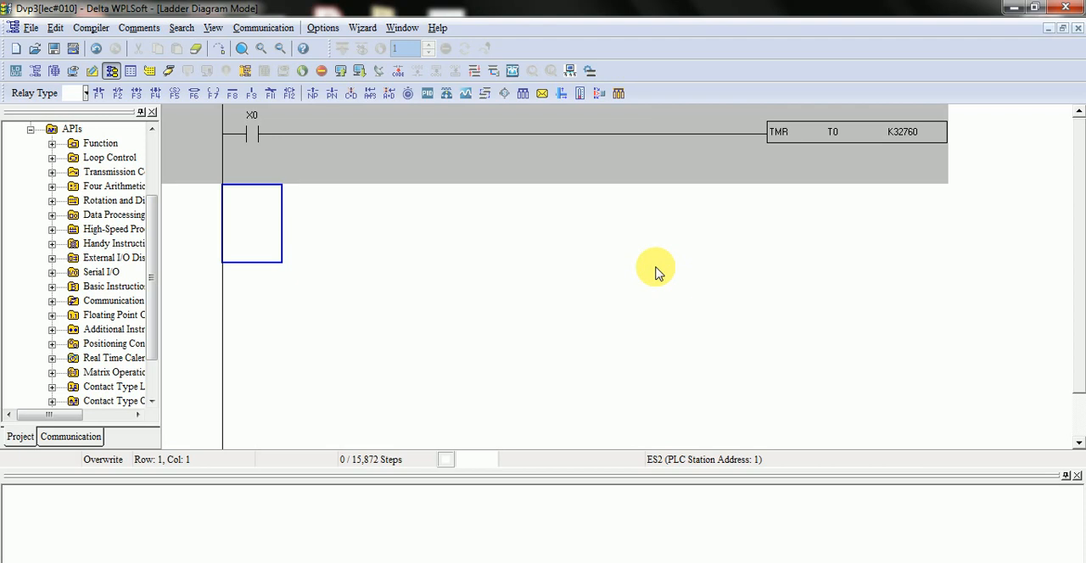
{"action": "mouse_move", "coordinate": [488, 48]}
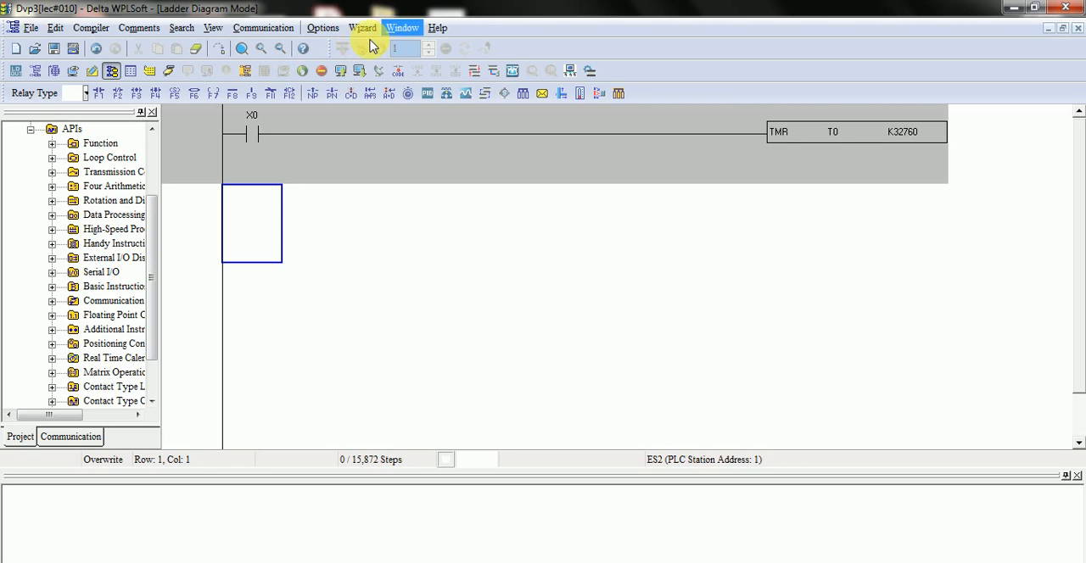
Switch to Word and scroll through the 16-bit and 32-bit timer notes
{"action": "left_click", "coordinate": [778, 131]}
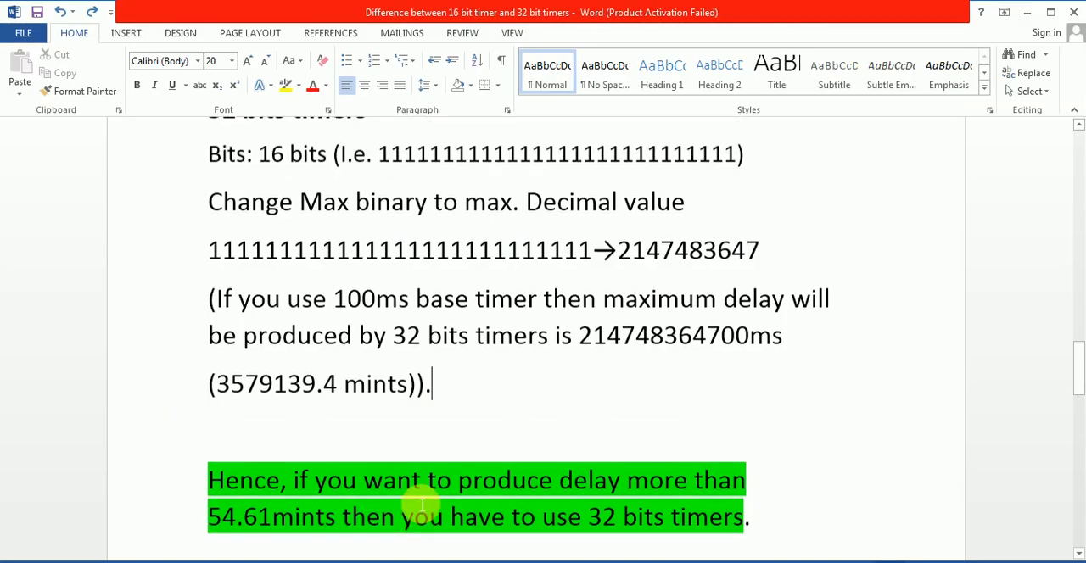
{"action": "scroll", "scroll_direction": "down", "scroll_amount": 3}
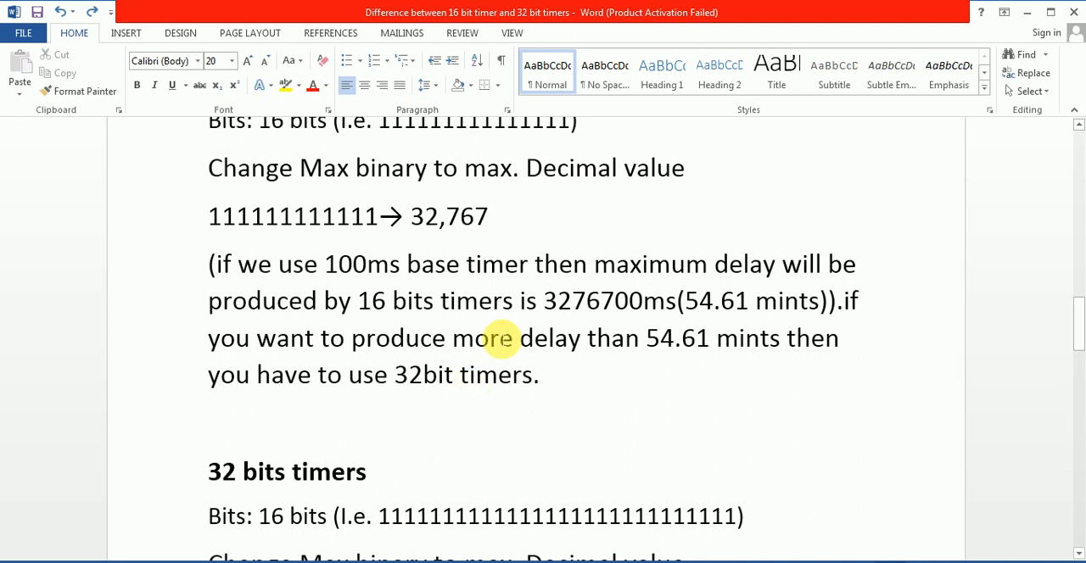
{"action": "scroll", "scroll_direction": "up", "scroll_amount": 3}
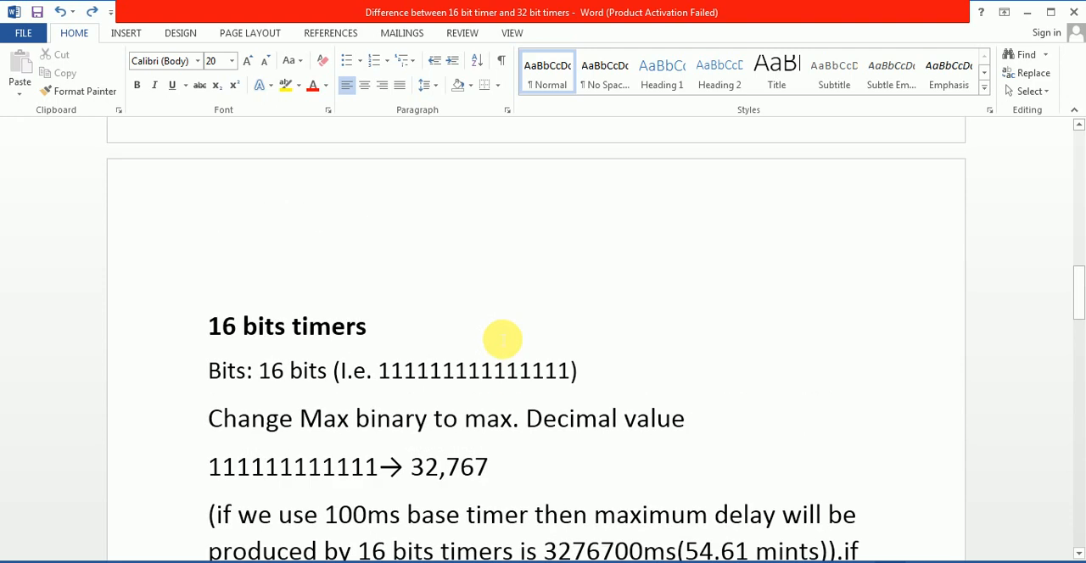
{"action": "scroll", "scroll_direction": "down", "scroll_amount": 3}
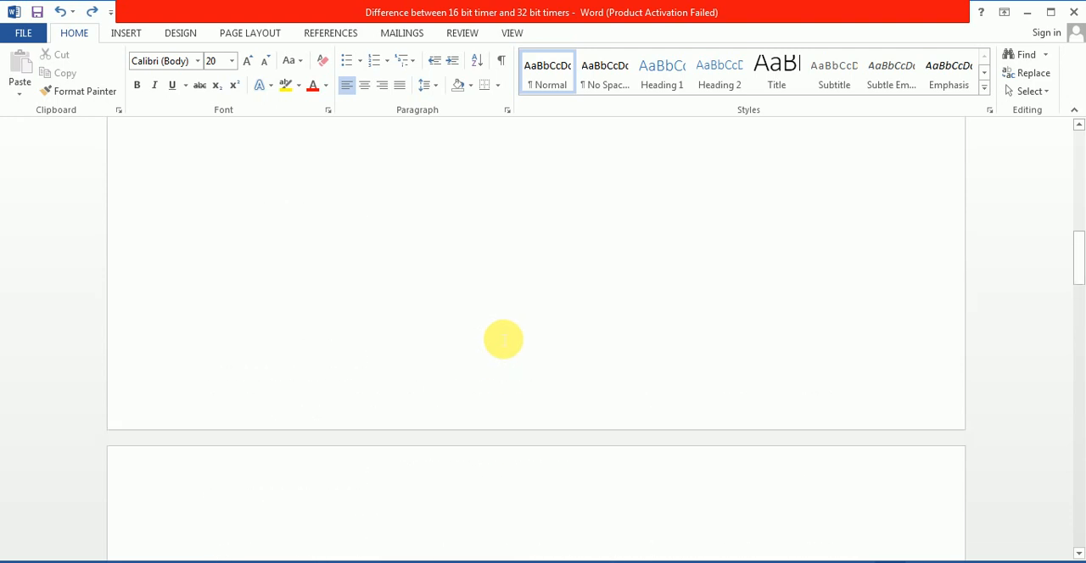